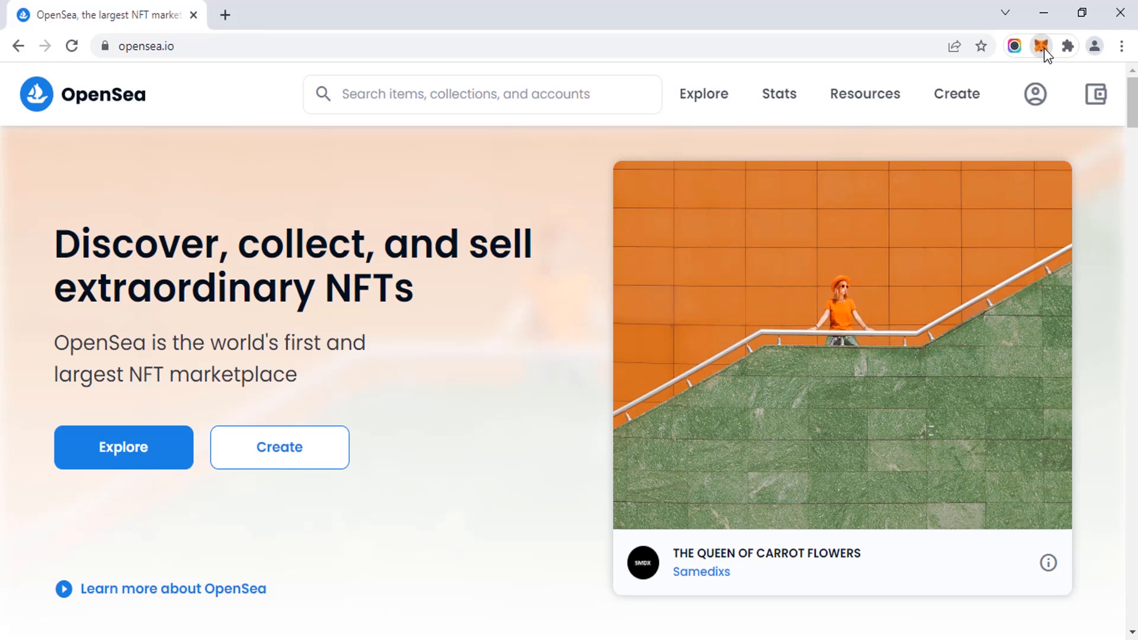
# Unlock the MetaMask wallet, confirm its zero ETH balance, and close the popup.
pyautogui.click(1041, 46)
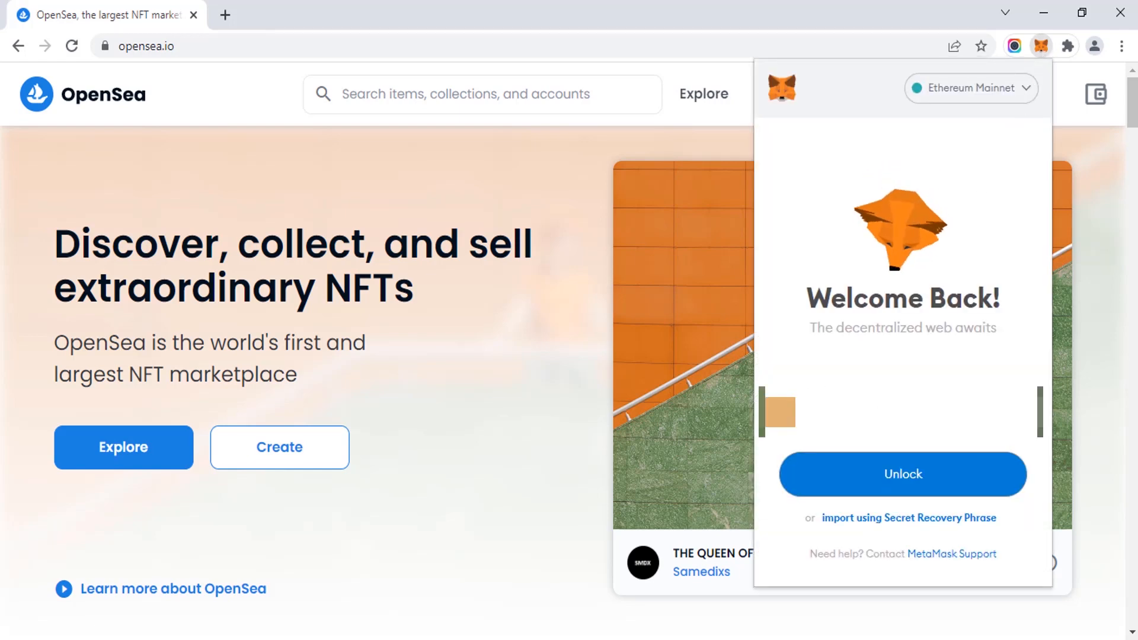
pyautogui.click(902, 474)
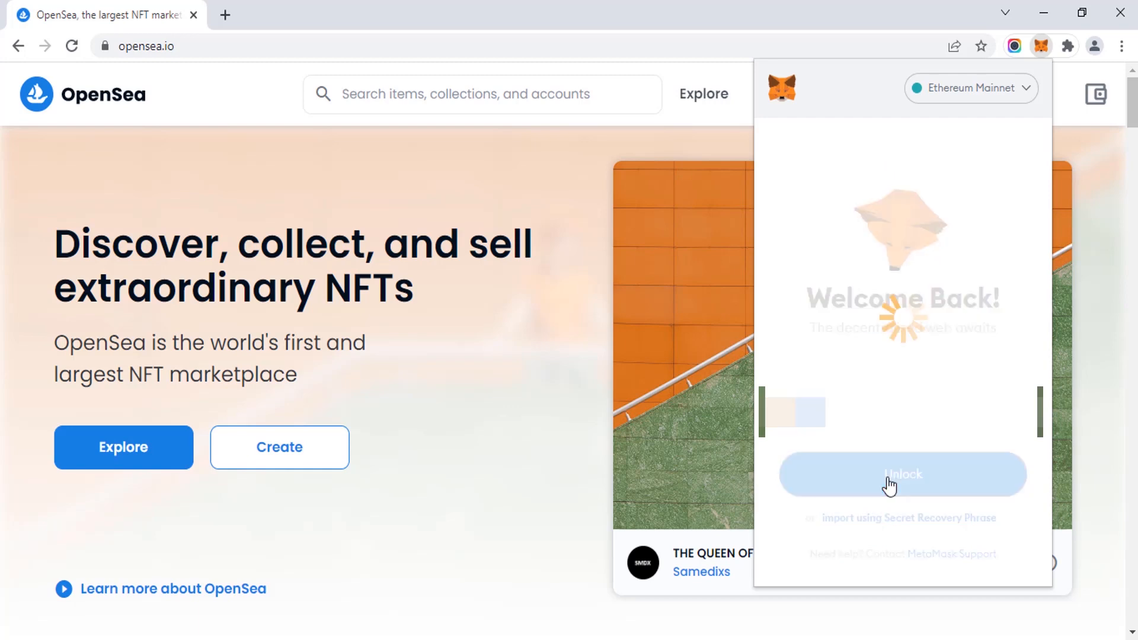
pyautogui.click(902, 474)
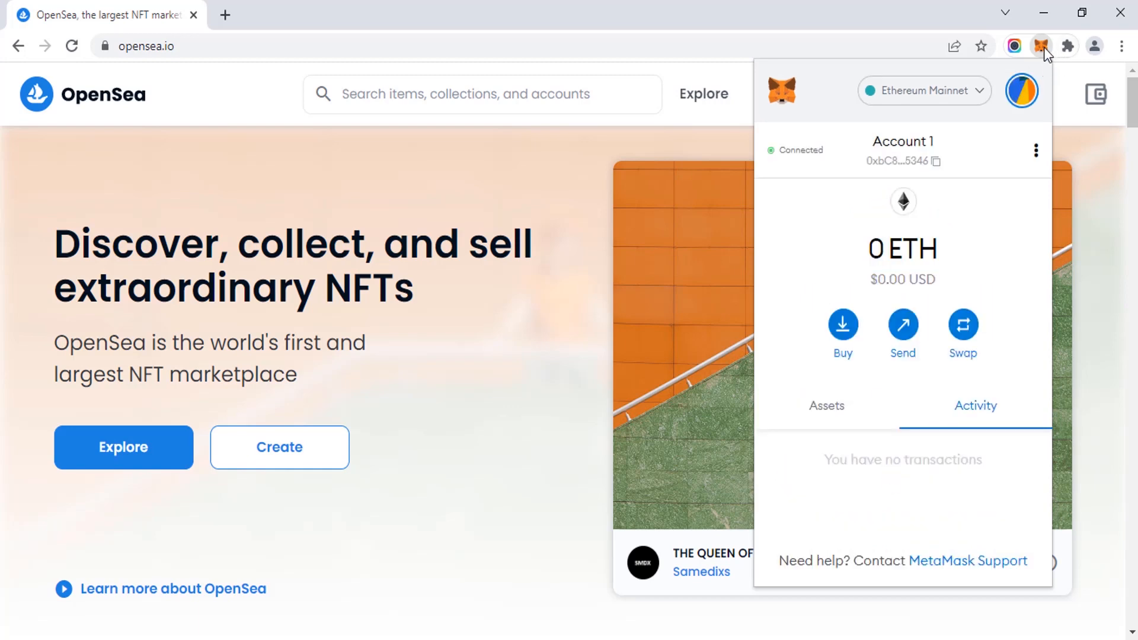
pyautogui.click(1035, 93)
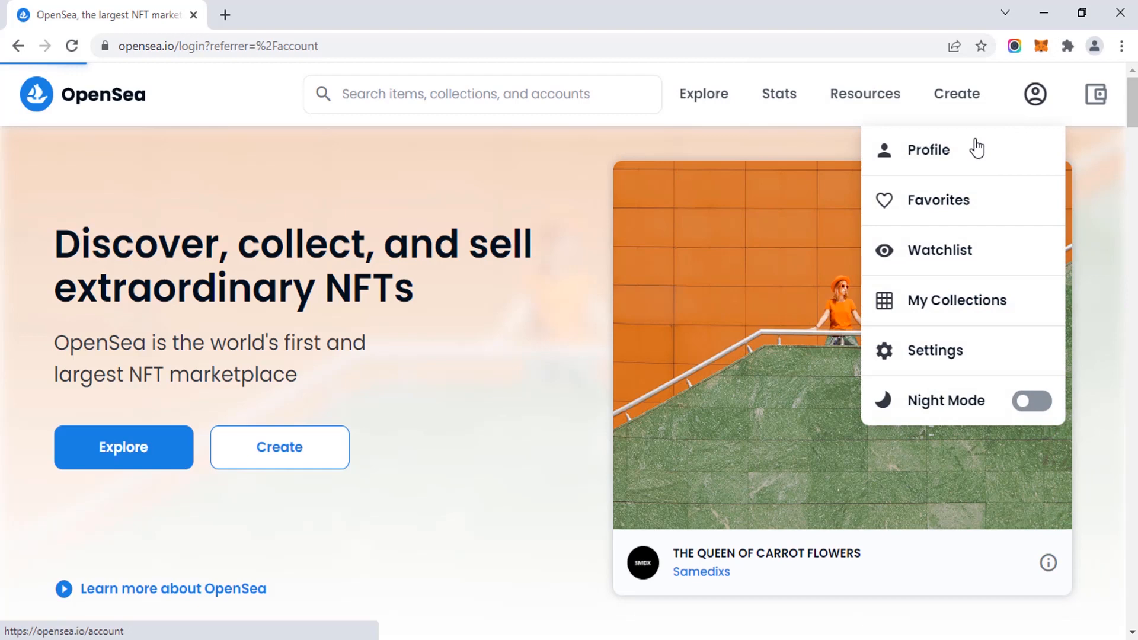
# Log in to OpenSea with MetaMask from the account menu's Profile item.
pyautogui.click(927, 149)
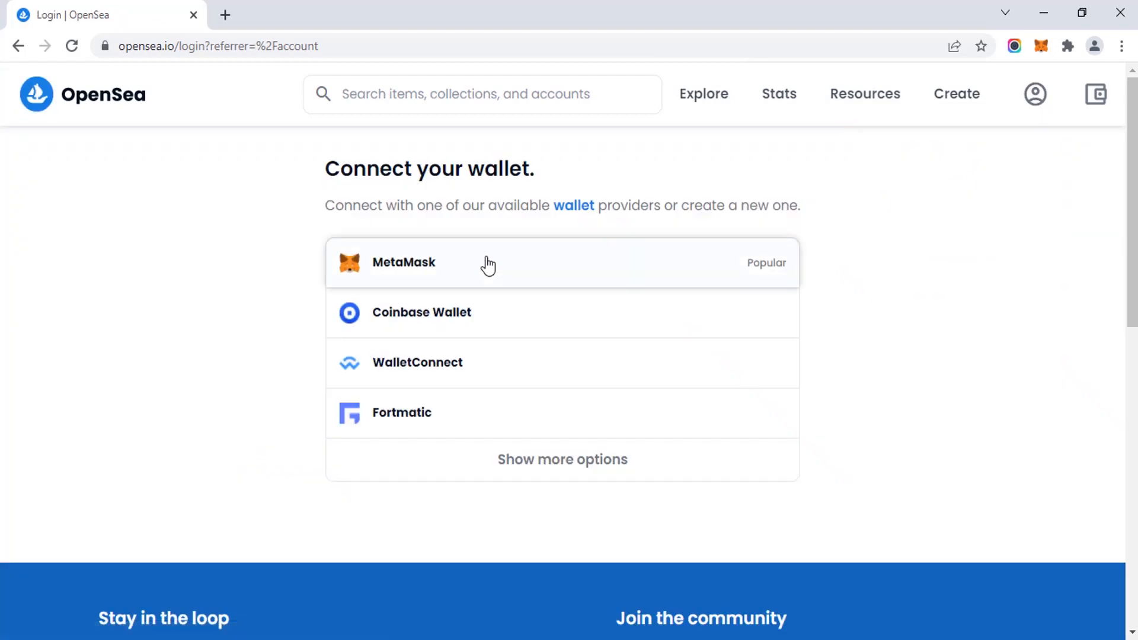
pyautogui.click(403, 262)
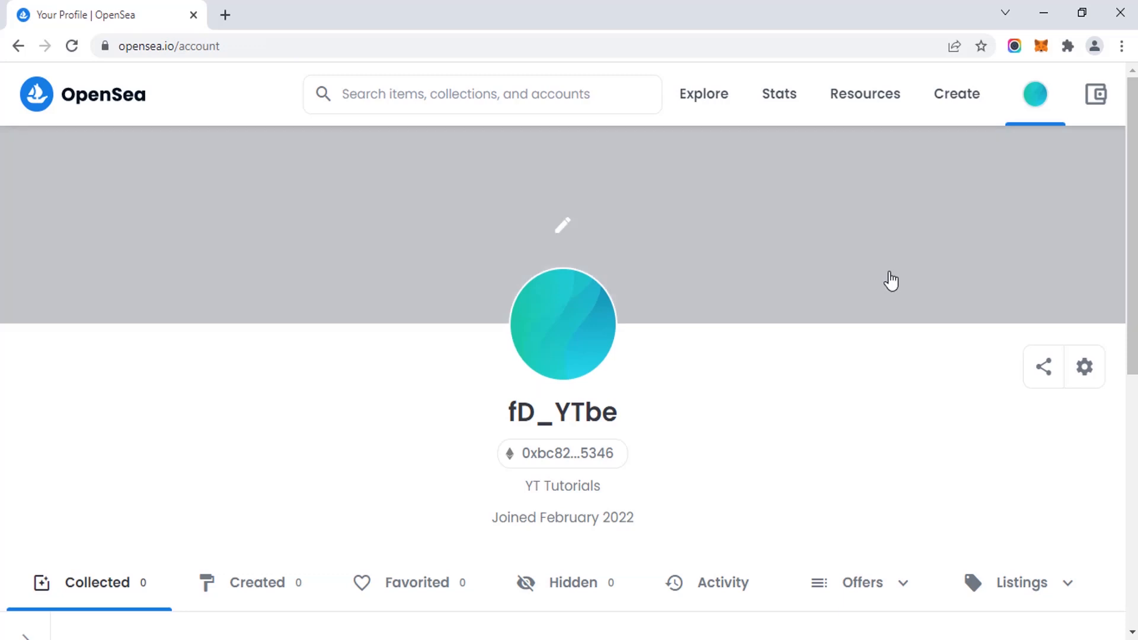
pyautogui.moveTo(898, 278)
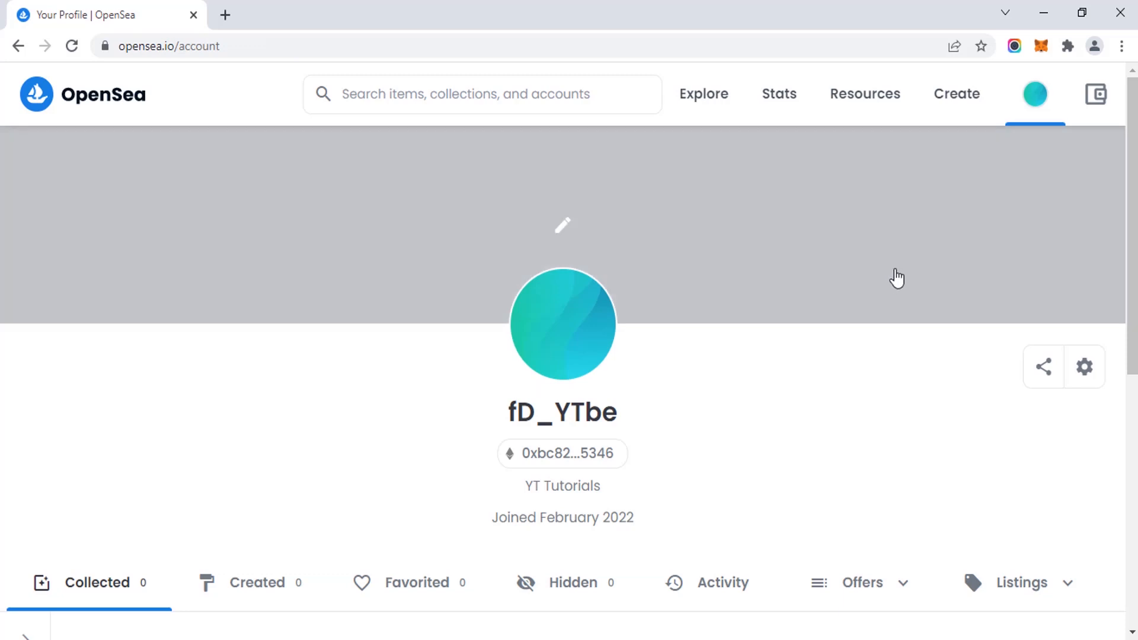
pyautogui.click(1035, 94)
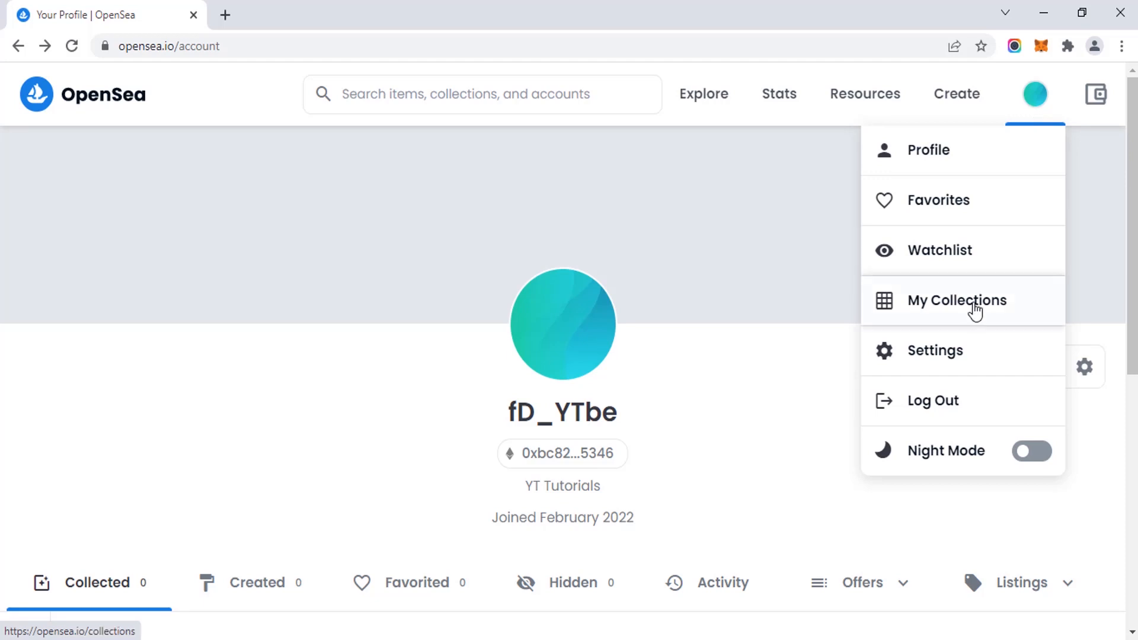
# Open My Collections and start the Create a Collection form.
pyautogui.click(957, 300)
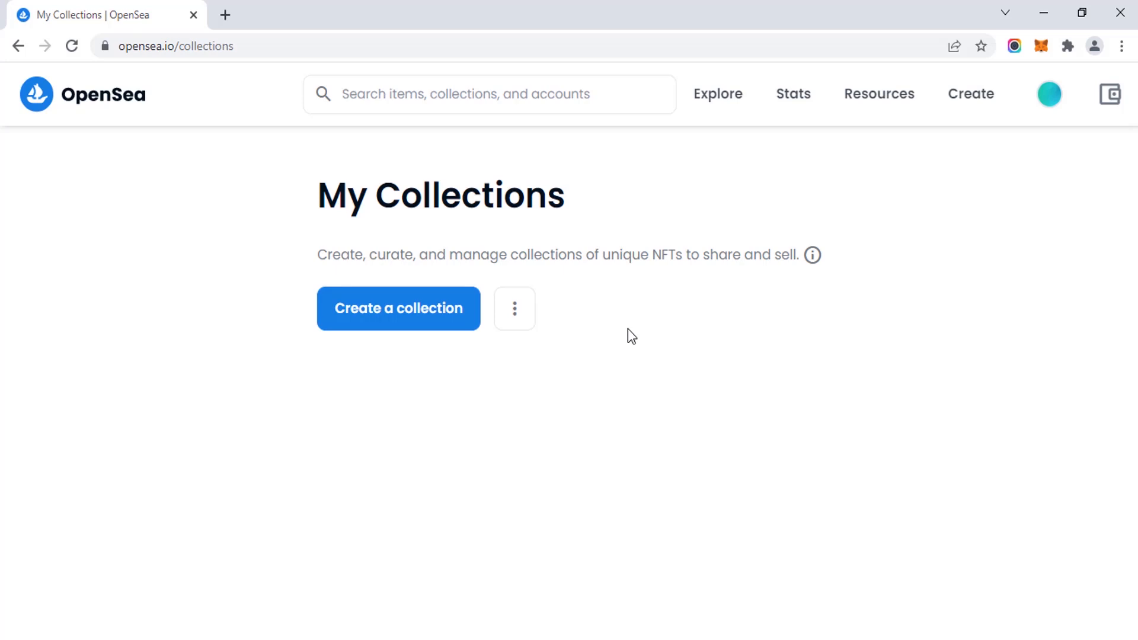
pyautogui.moveTo(446, 327)
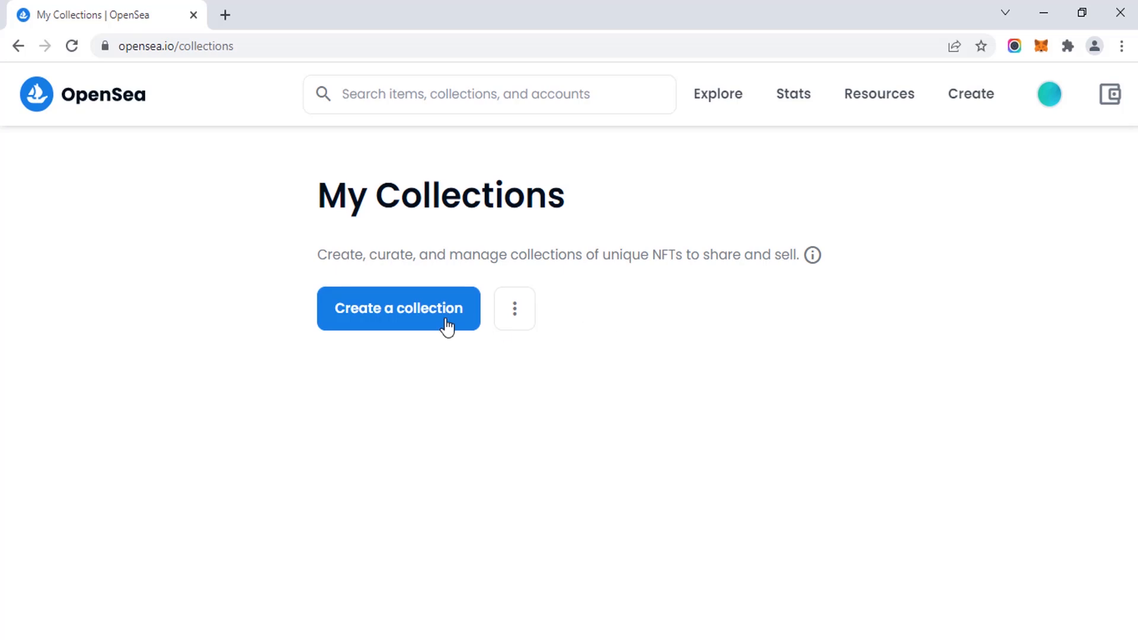
pyautogui.click(398, 308)
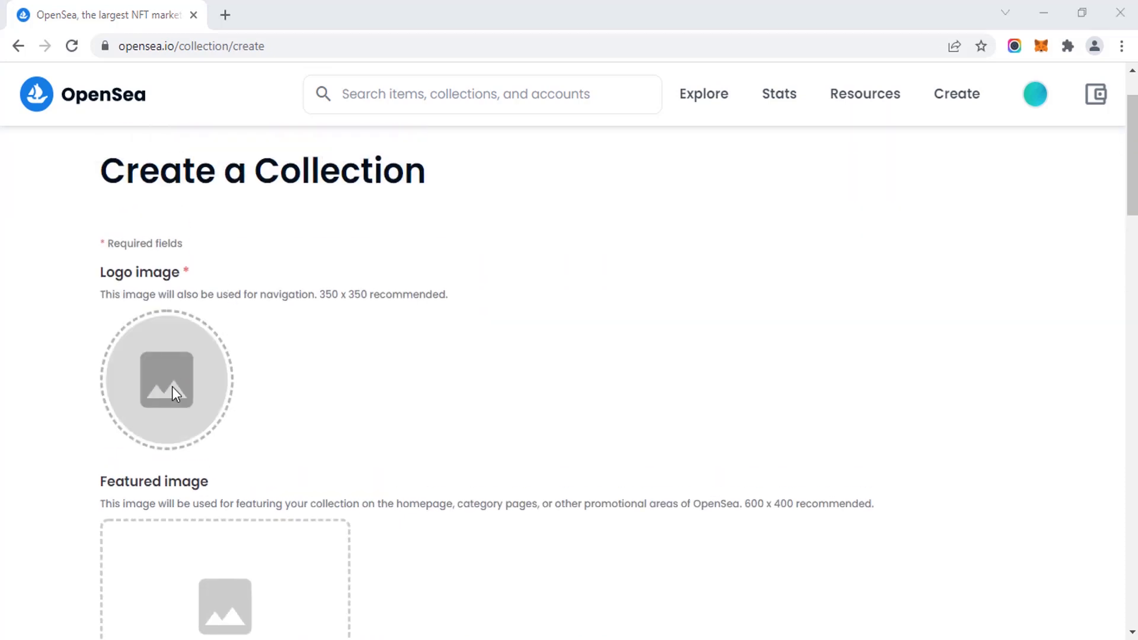
# Upload NFT Tutorial.jpg as the collection's logo image.
pyautogui.click(166, 379)
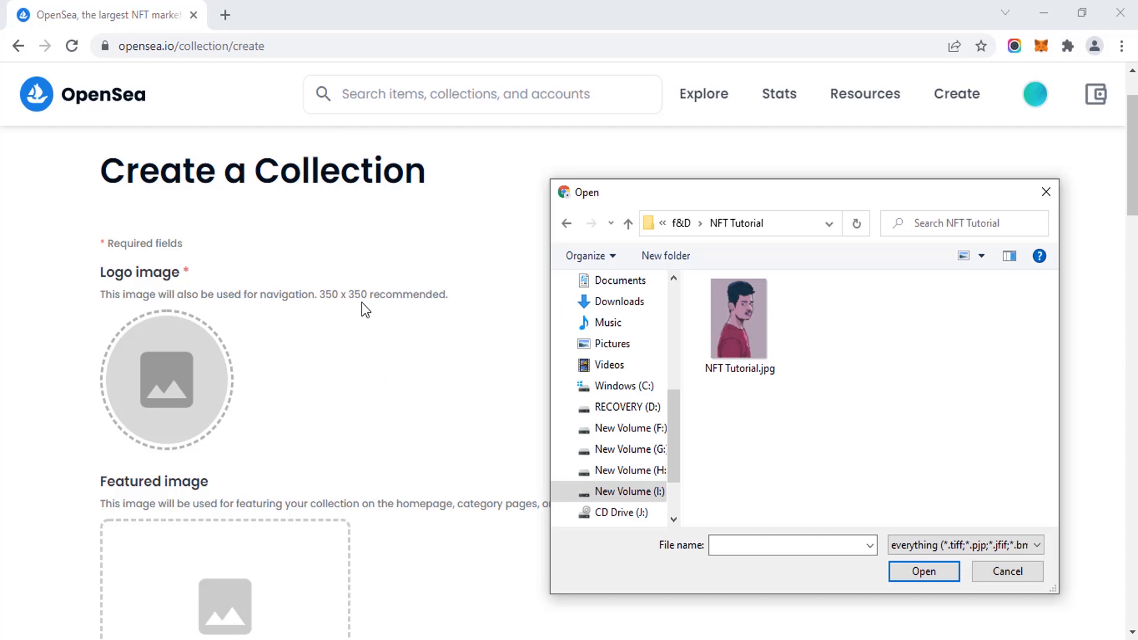
pyautogui.moveTo(435, 320)
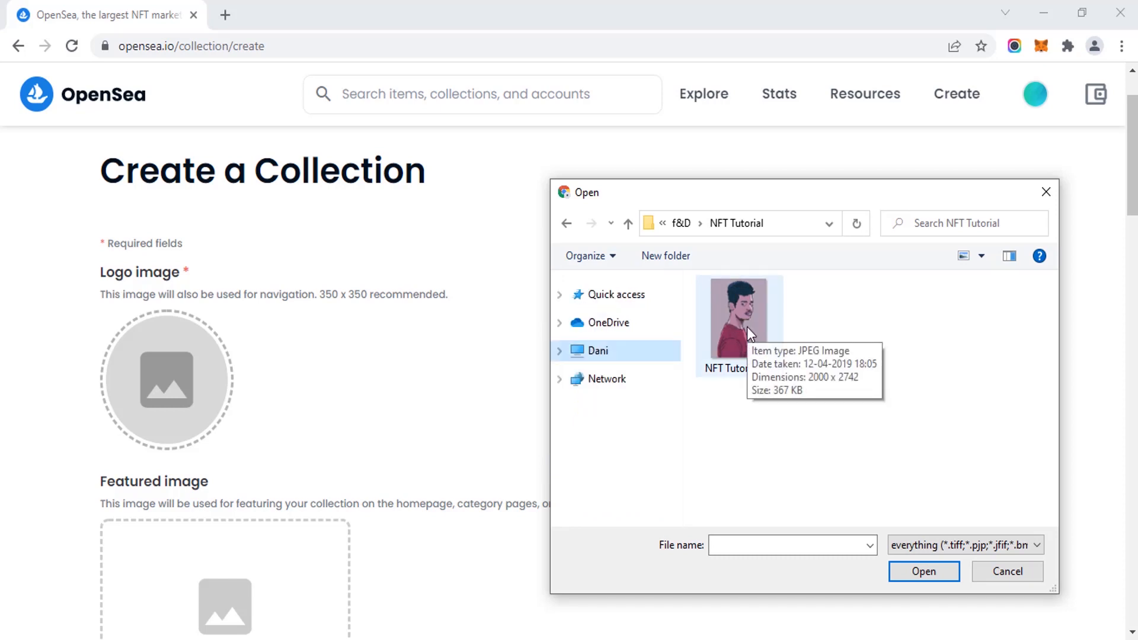
pyautogui.click(739, 326)
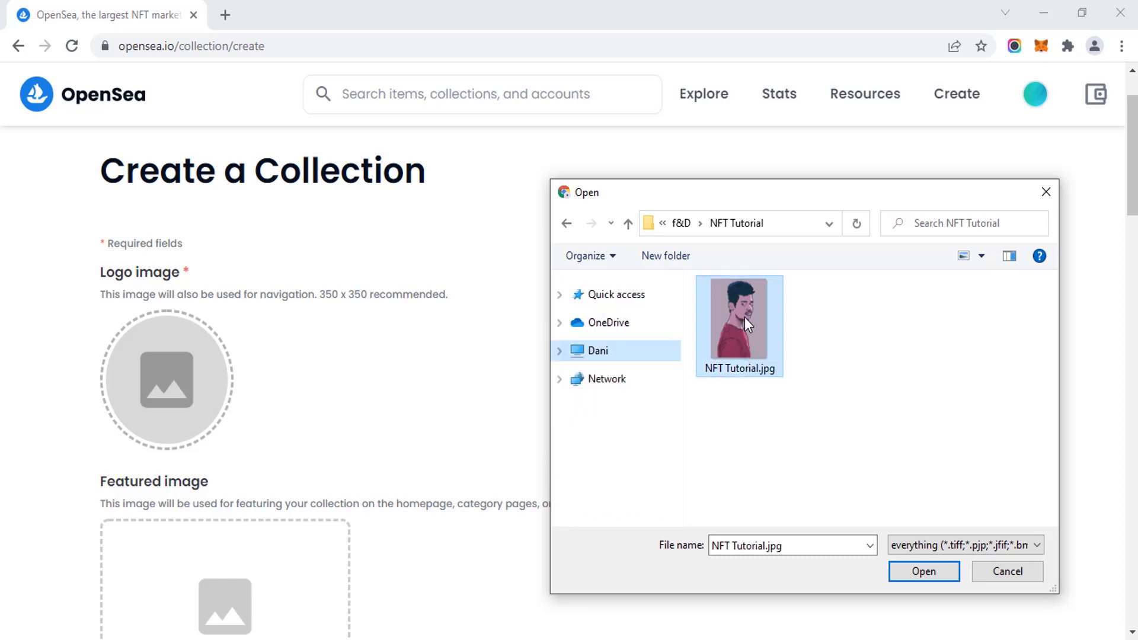
pyautogui.click(924, 572)
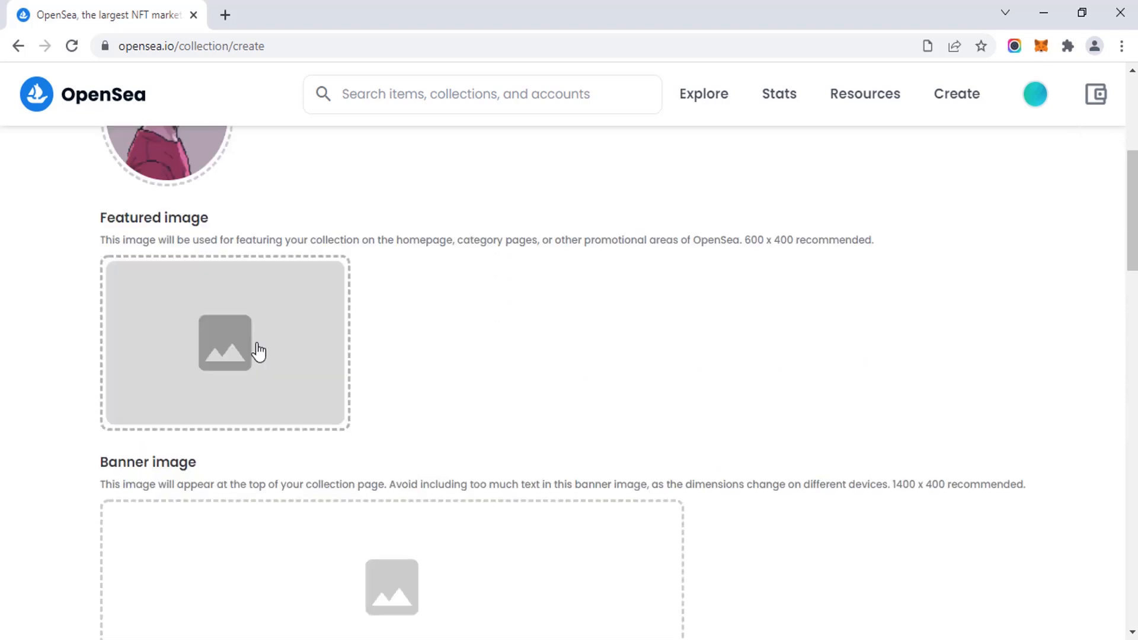
# Fill in name 'Pixelated Human', URL 'pixelated-humans' and description 'Pixelated Human.'.
pyautogui.scroll(-3)
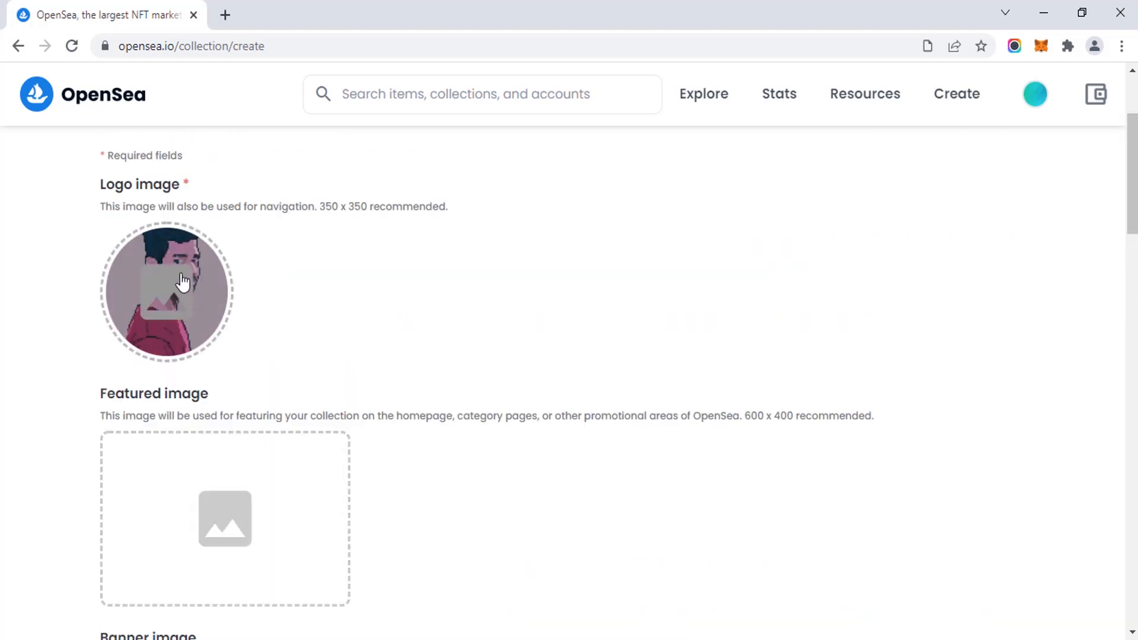
pyautogui.scroll(-3)
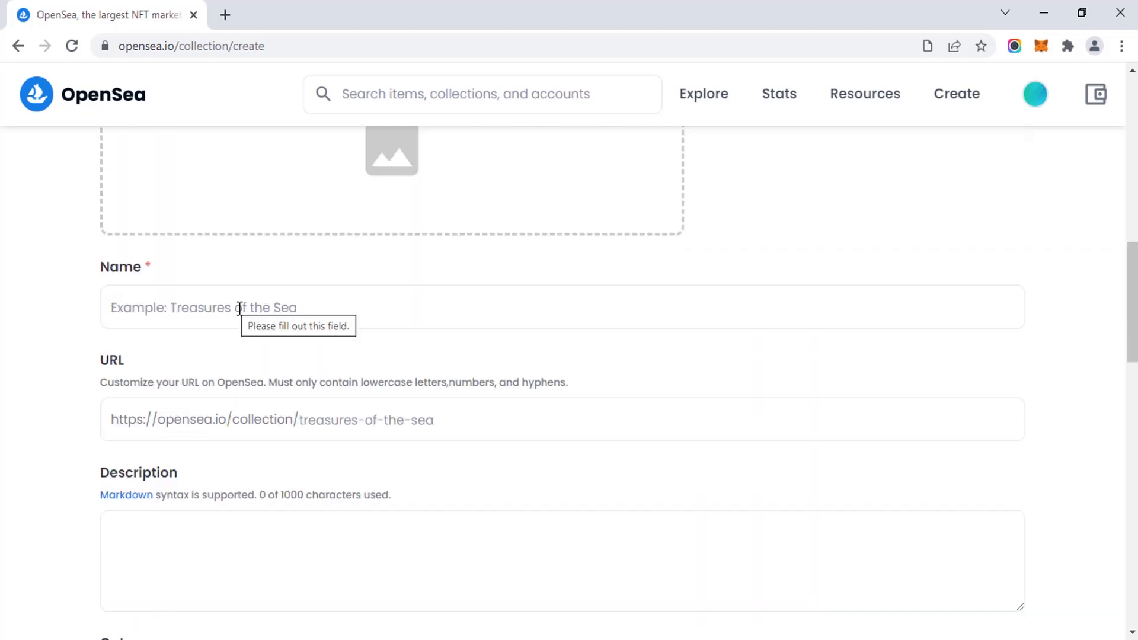
pyautogui.write('Pixel Man')
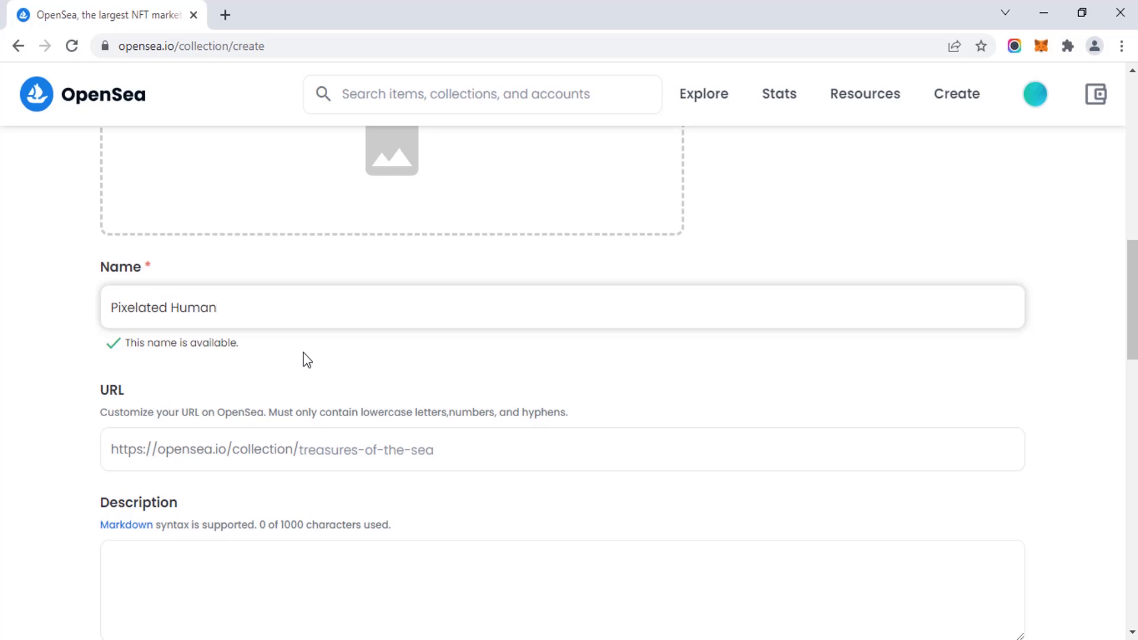
pyautogui.scroll(-3)
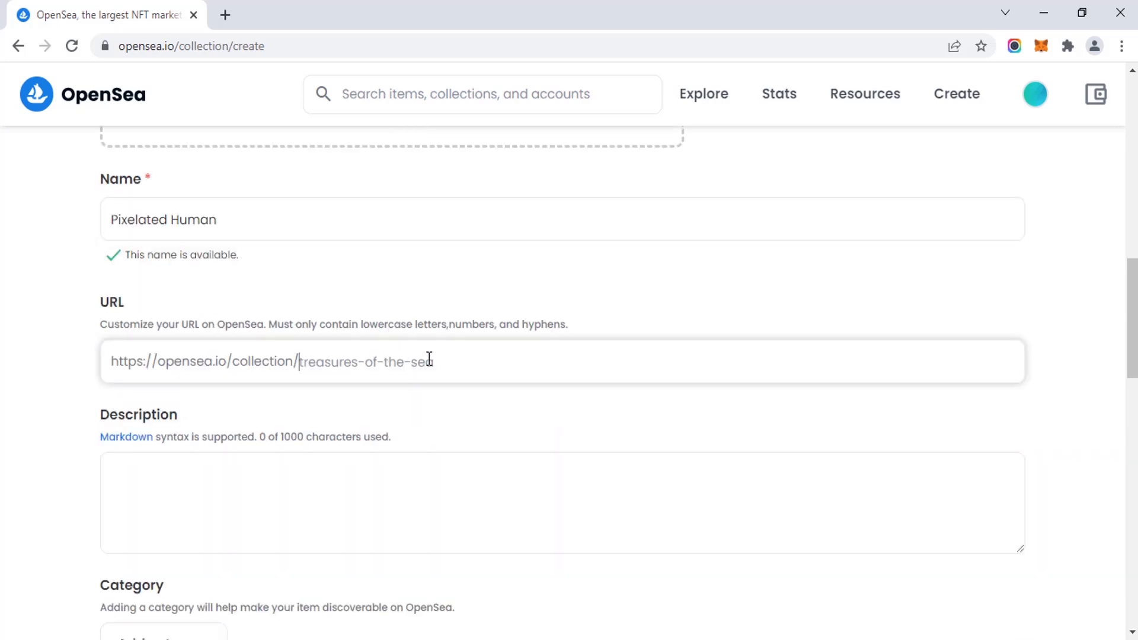
pyautogui.write('pixelated-human')
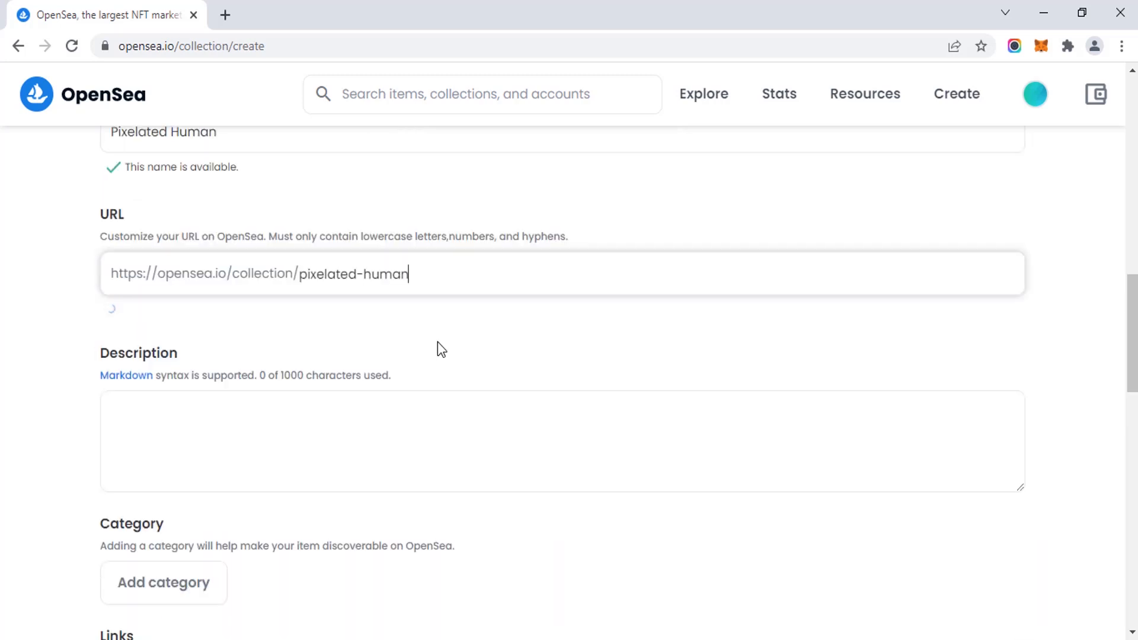
pyautogui.scroll(-3)
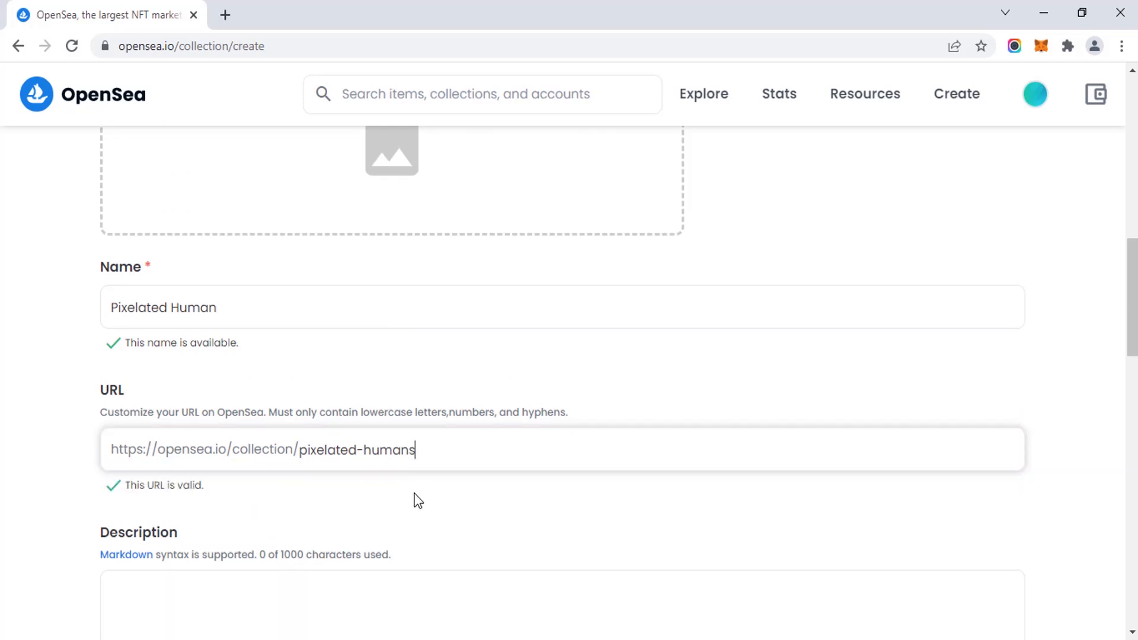
pyautogui.scroll(-3)
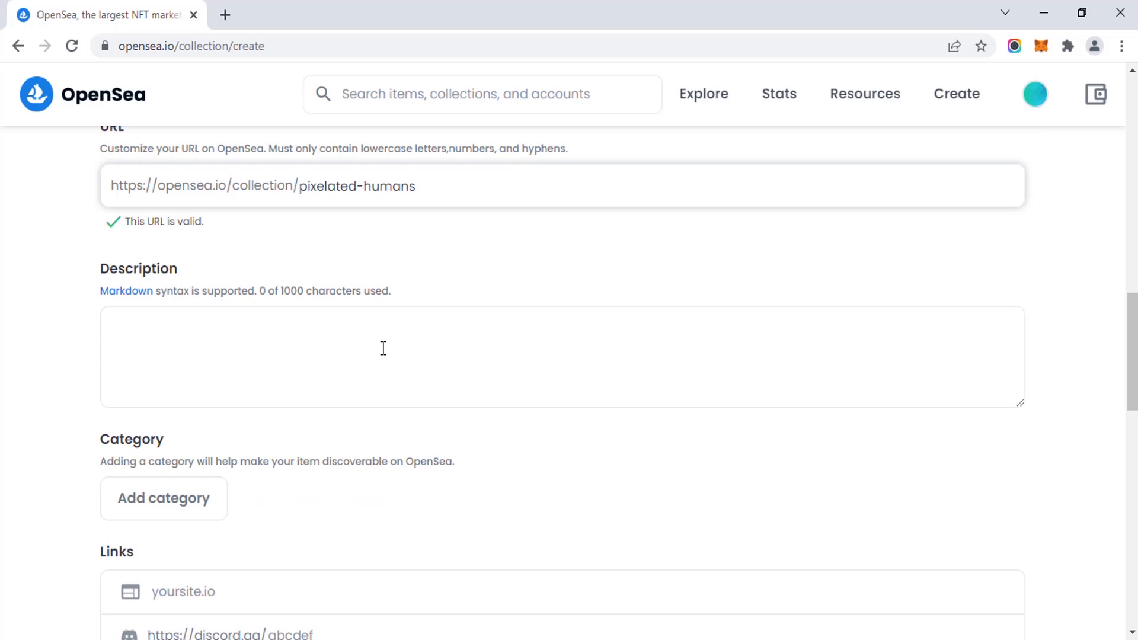
pyautogui.write('Pixelated Human.')
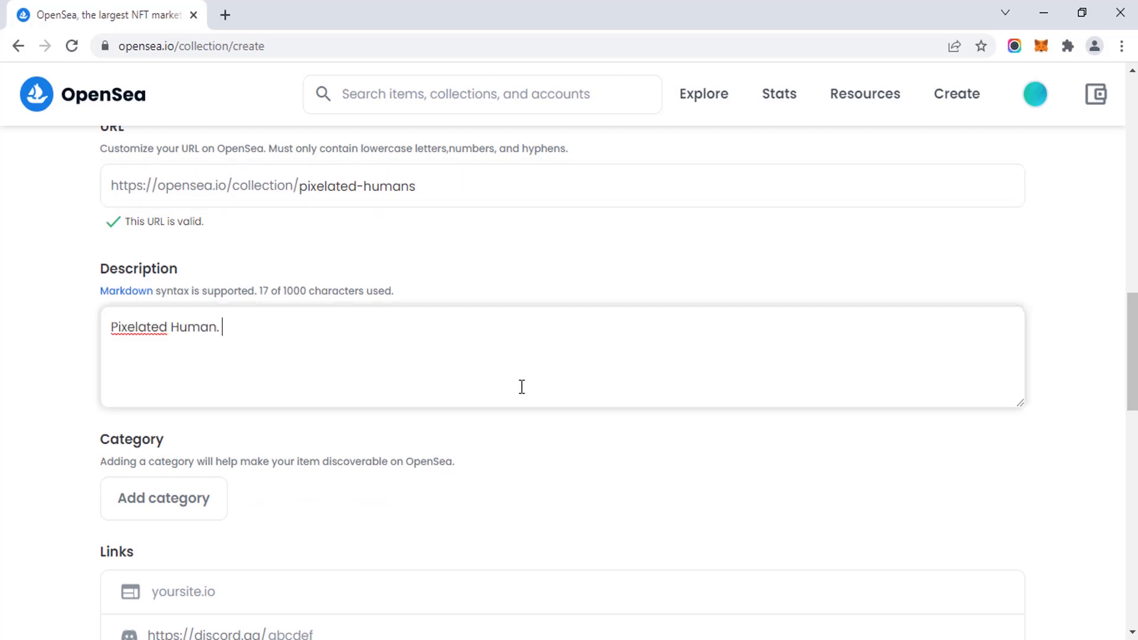
pyautogui.scroll(-3)
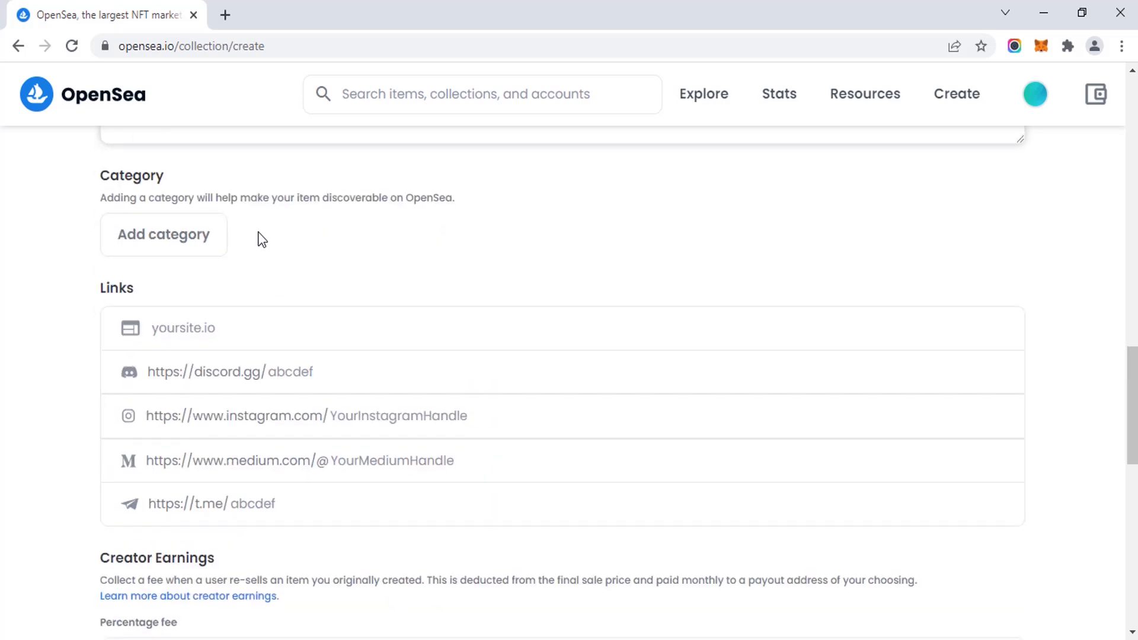
# Choose Collectibles from the Add category dropdown.
pyautogui.click(163, 234)
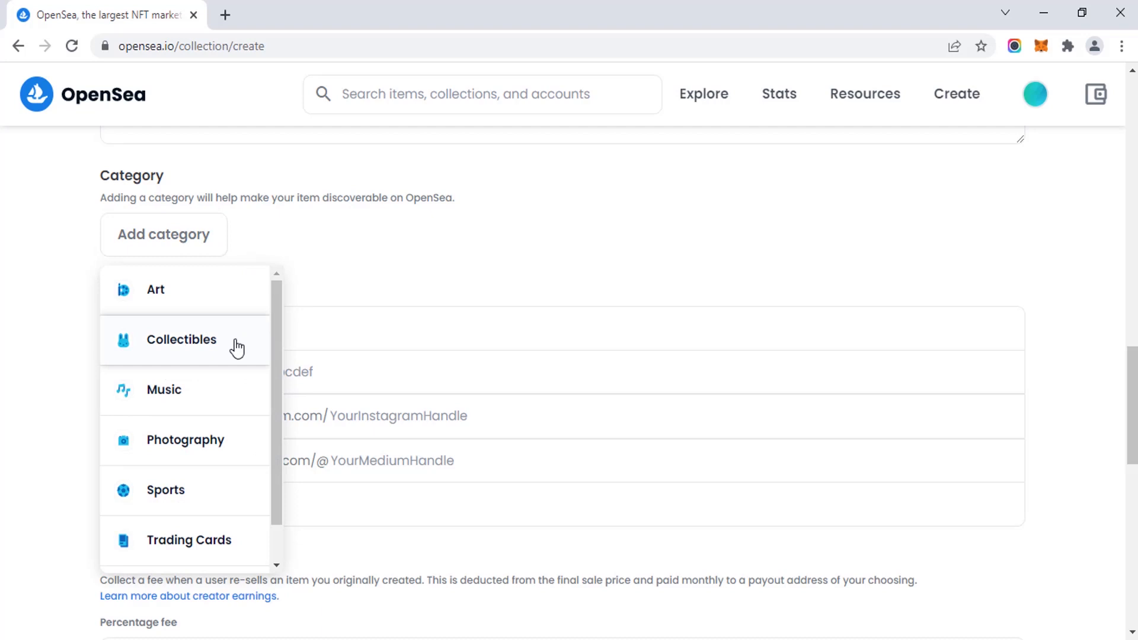
pyautogui.moveTo(174, 453)
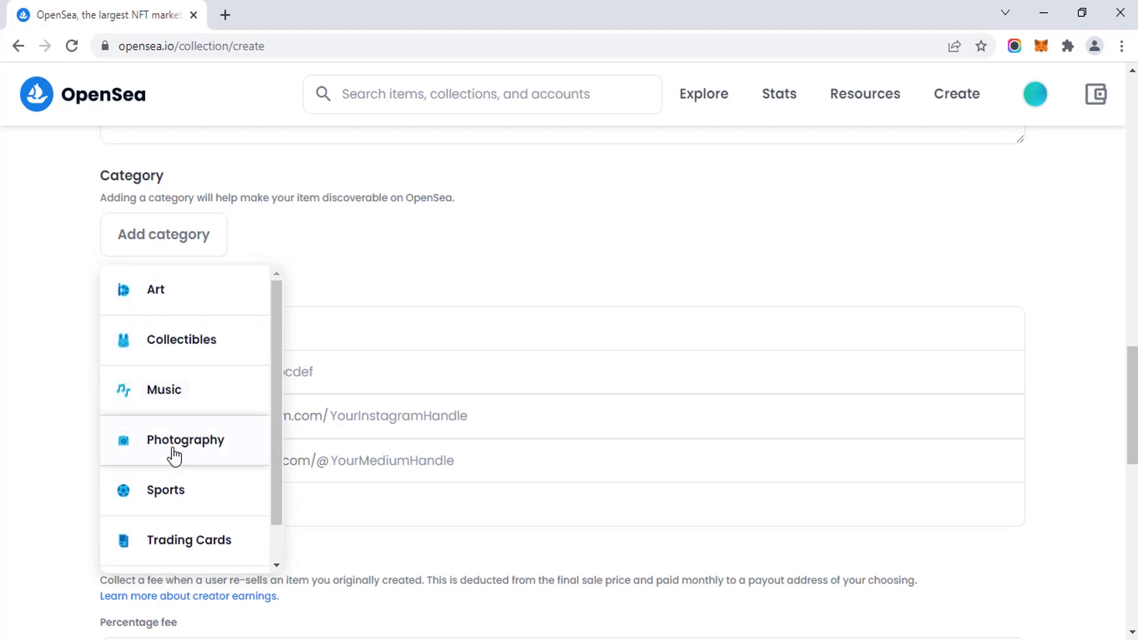
pyautogui.moveTo(174, 453)
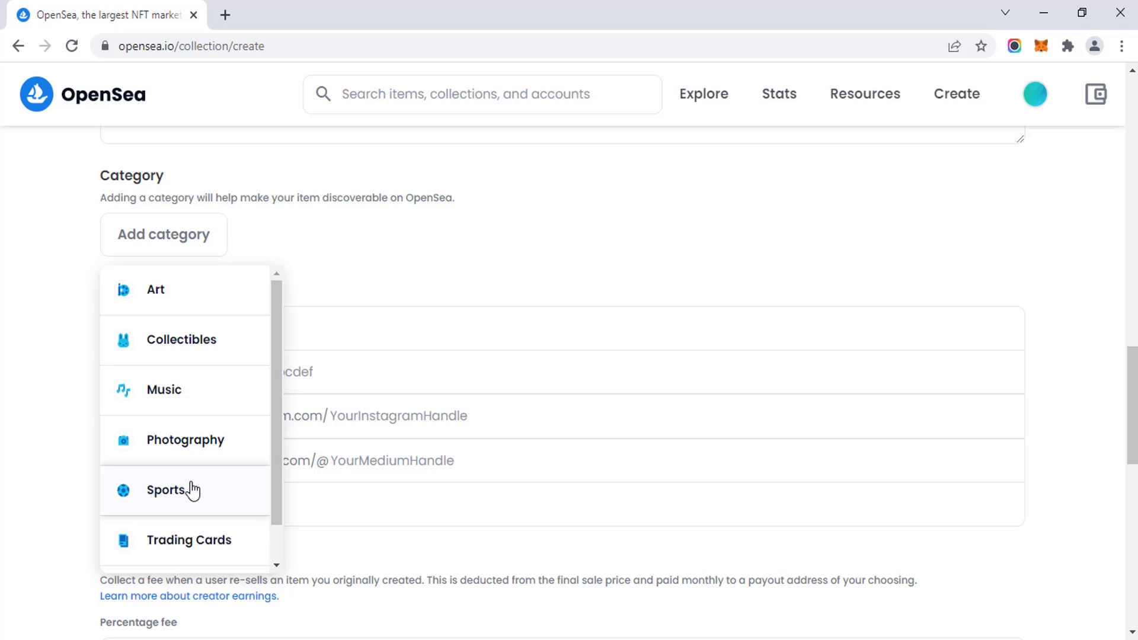
pyautogui.scroll(-3)
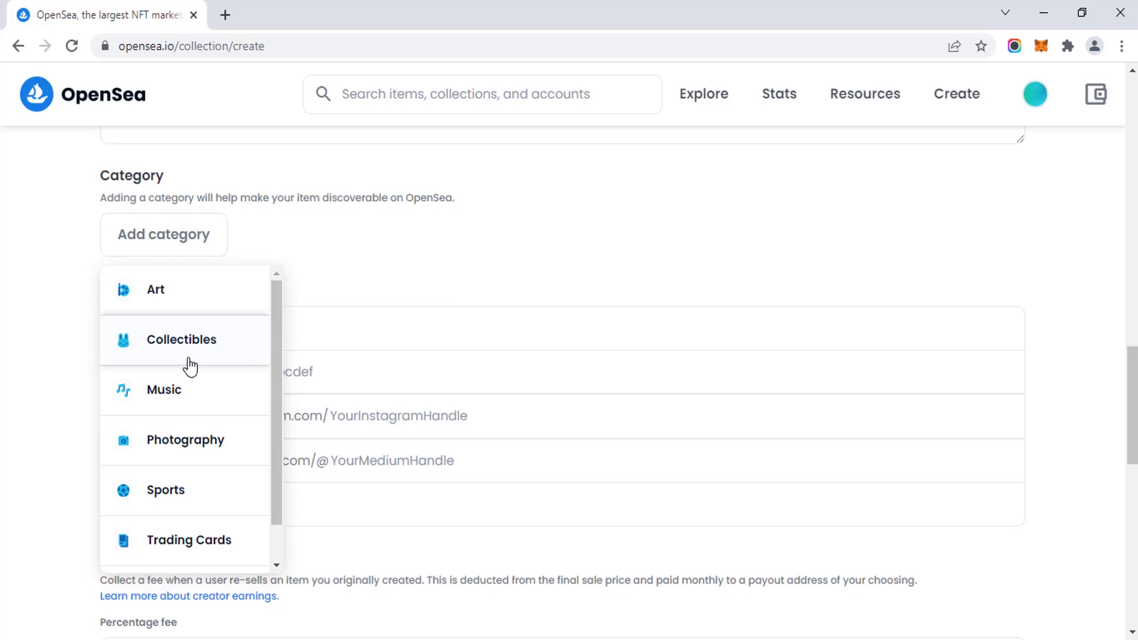
pyautogui.click(181, 339)
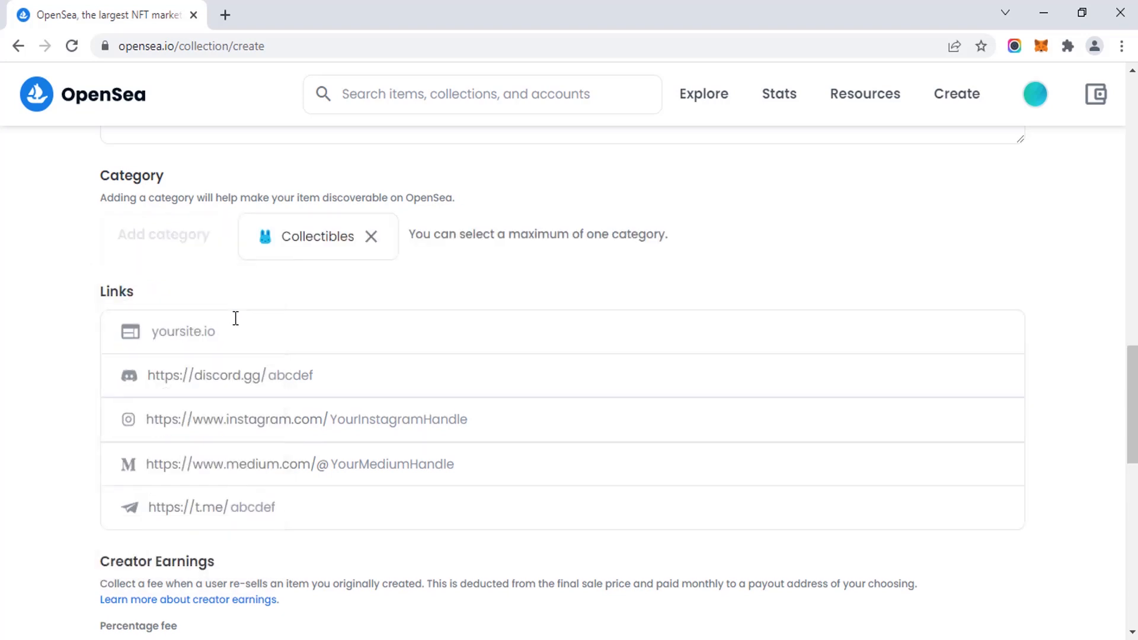
pyautogui.scroll(-3)
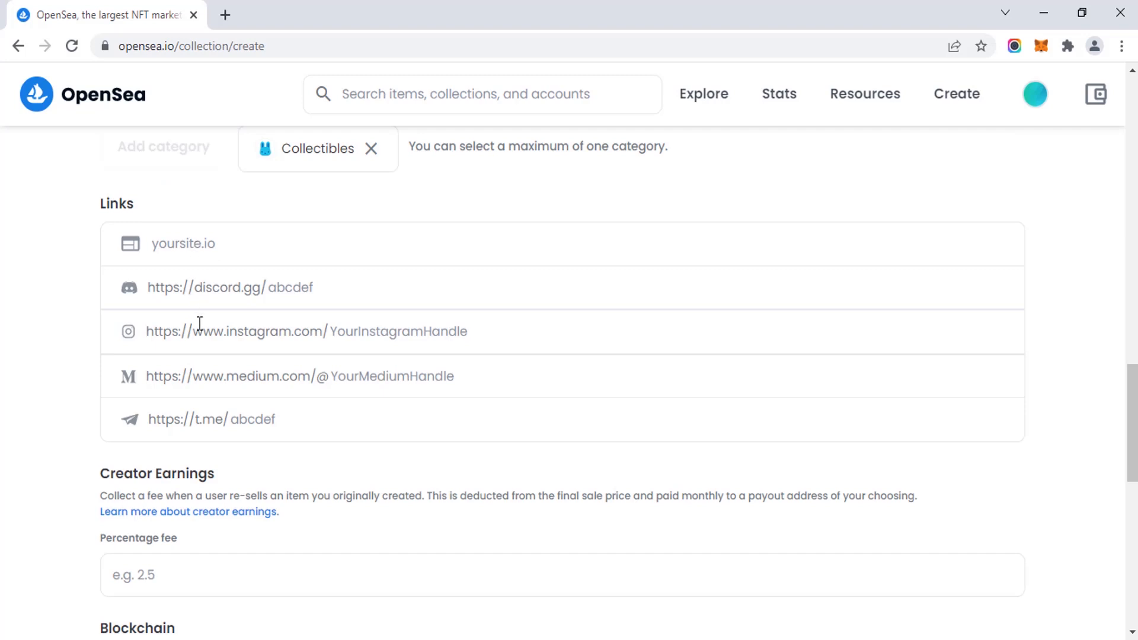
pyautogui.moveTo(234, 420)
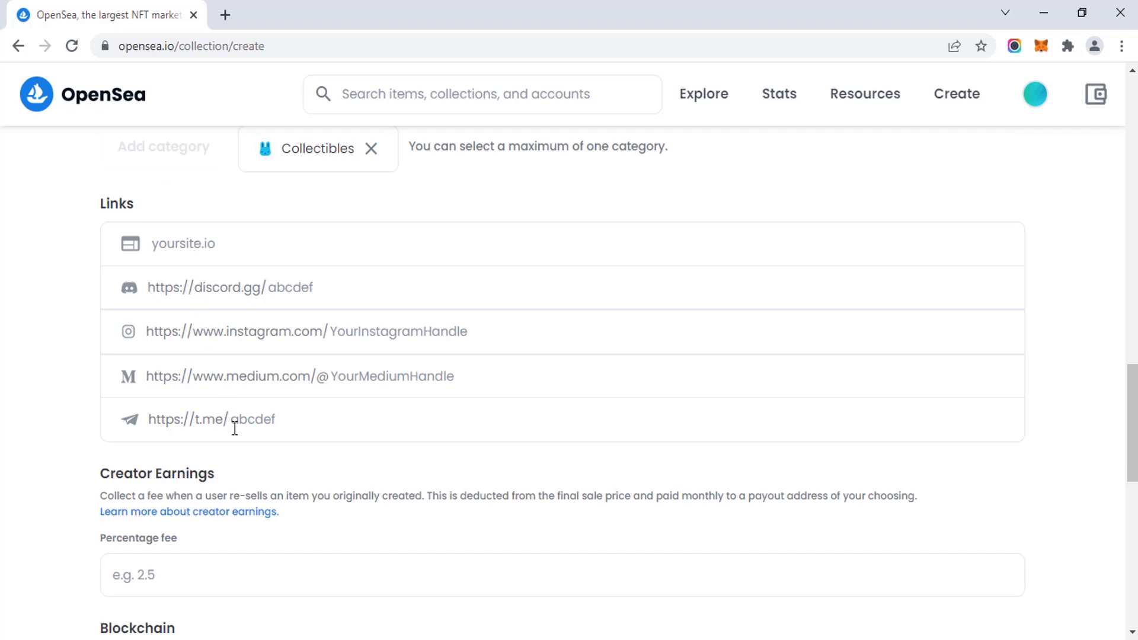
# Enter a 10% creator fee and paste the MetaMask account address as payout wallet.
pyautogui.scroll(-3)
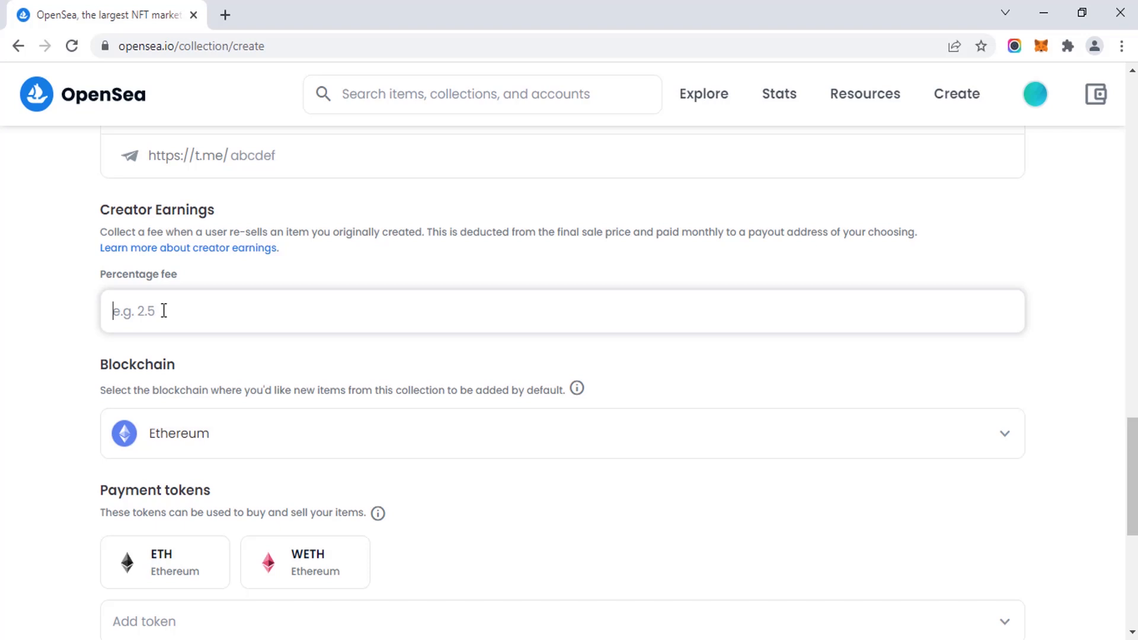
pyautogui.write('10')
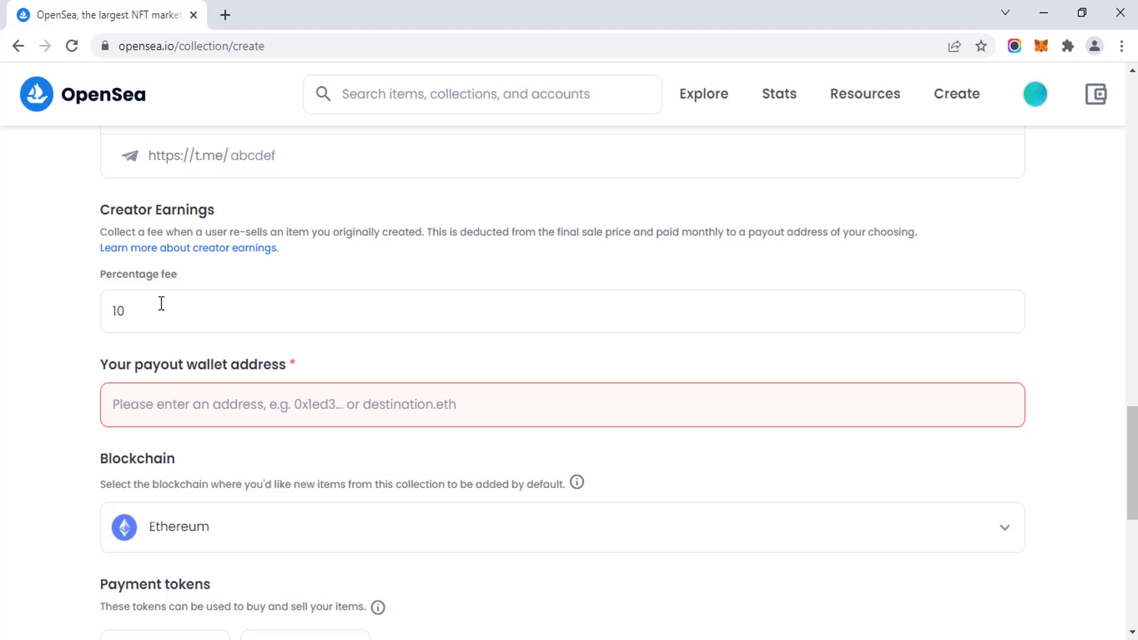
pyautogui.moveTo(171, 374)
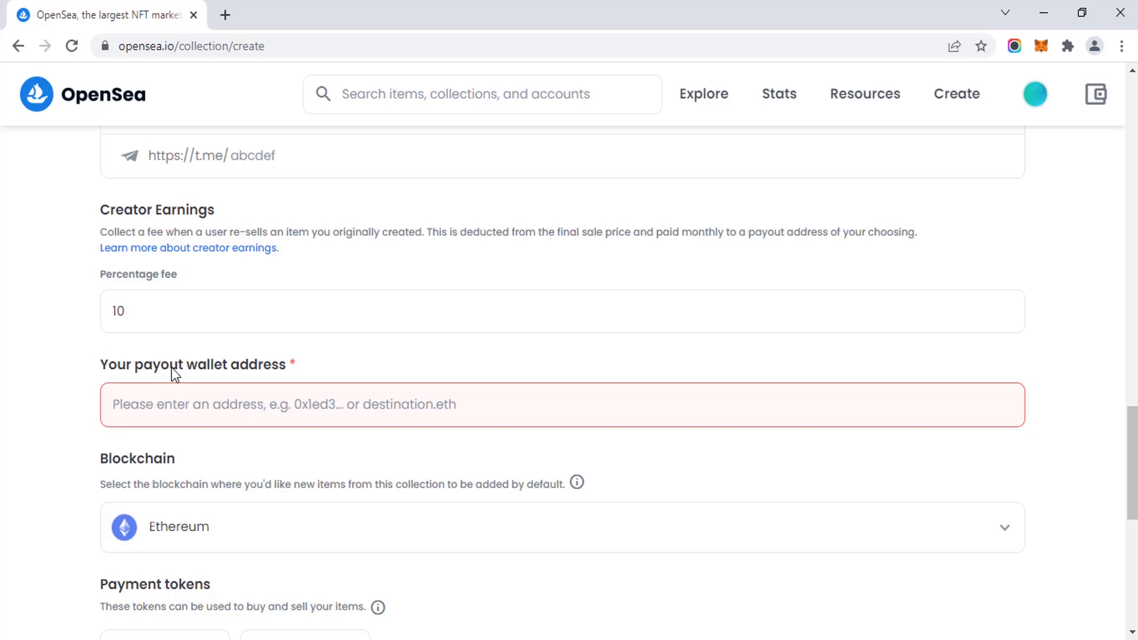
pyautogui.moveTo(1041, 45)
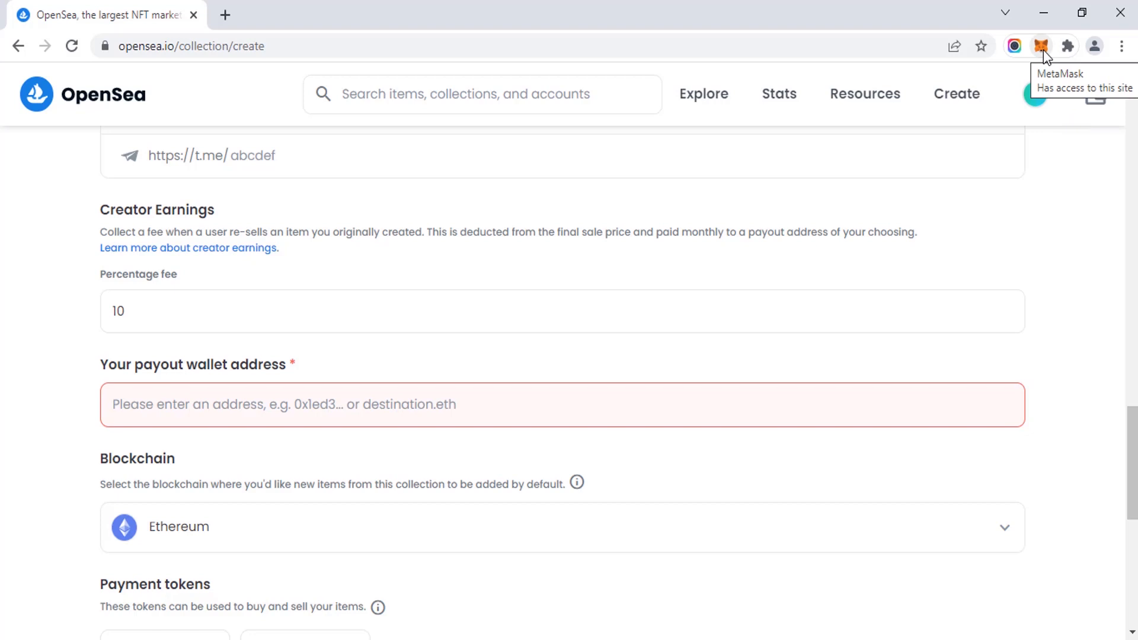
pyautogui.click(1041, 45)
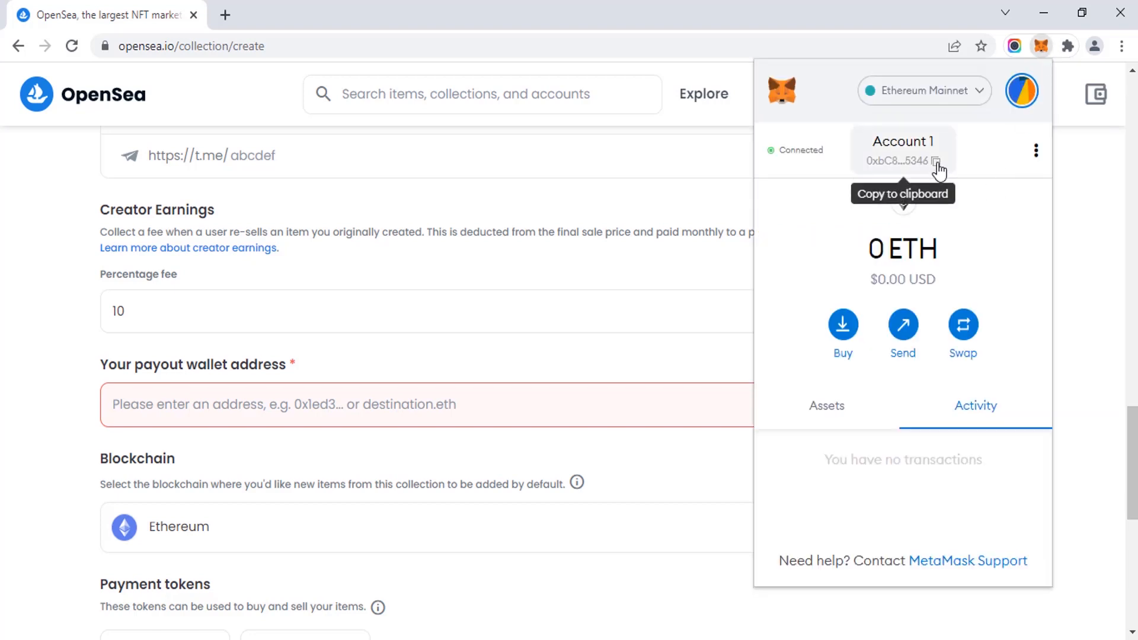
pyautogui.click(436, 404)
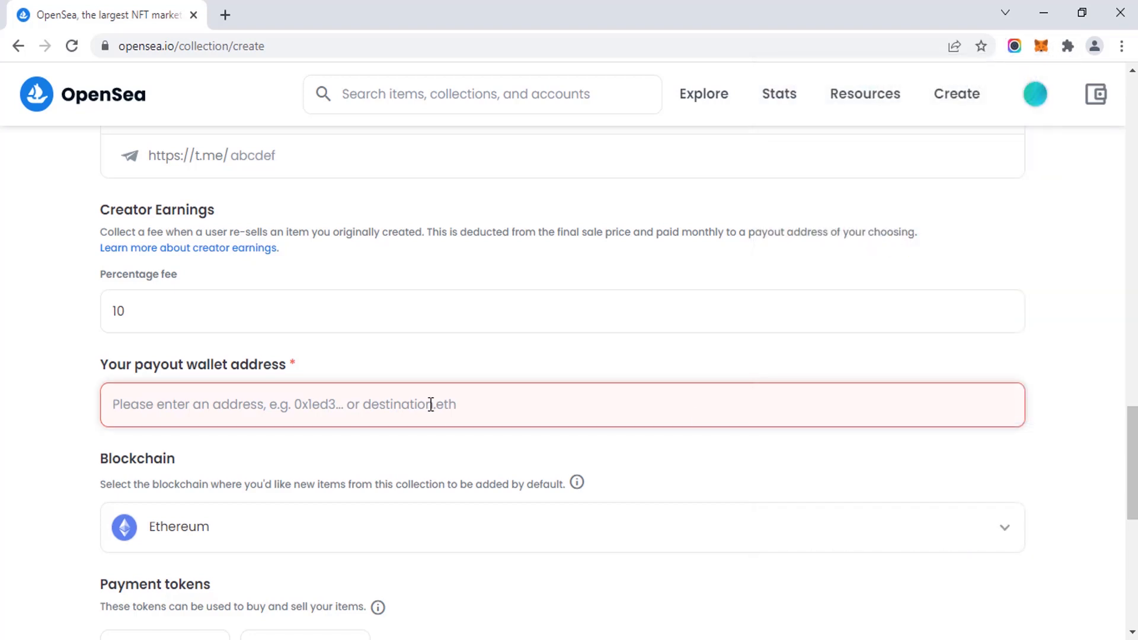
pyautogui.scroll(-3)
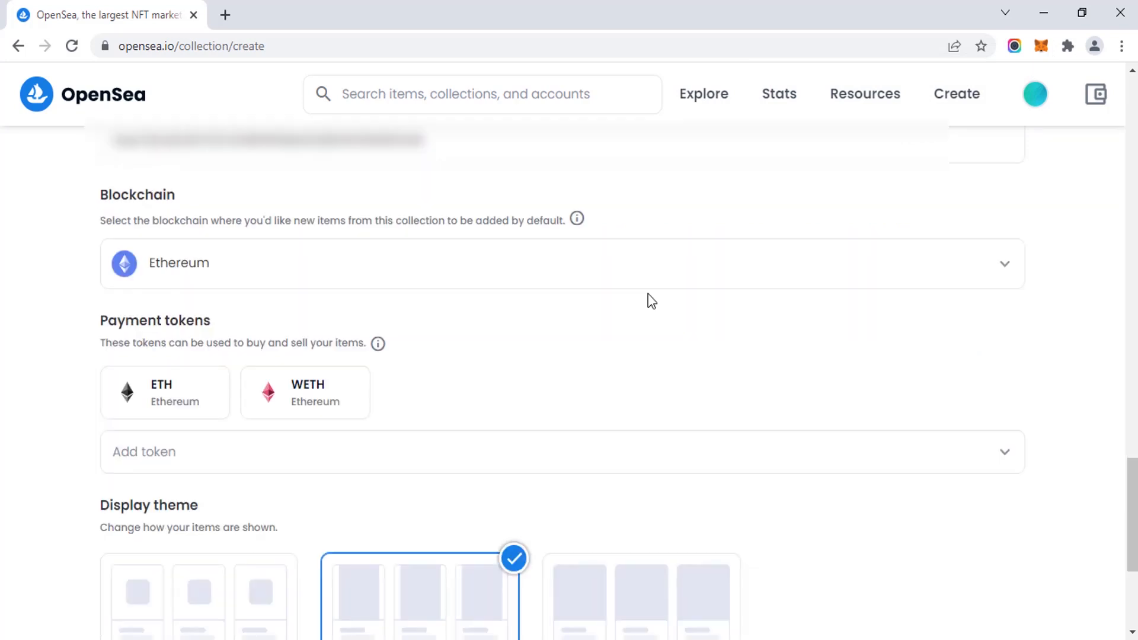
pyautogui.moveTo(648, 298)
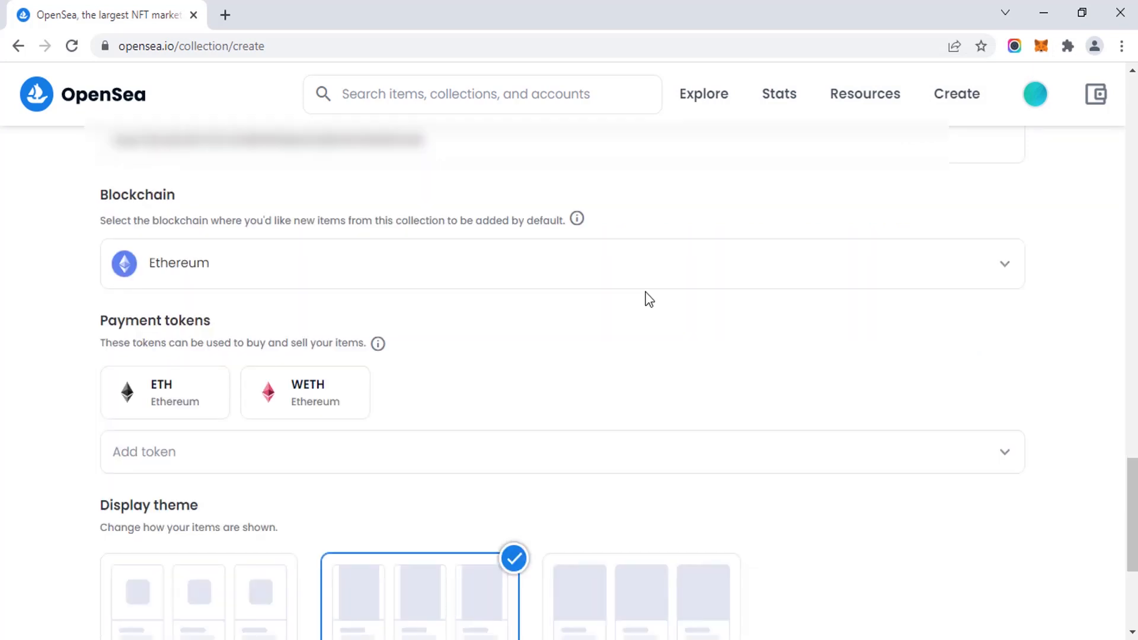
# Select Polygon in the Blockchain dropdown and scroll to the form's Create button.
pyautogui.click(1006, 263)
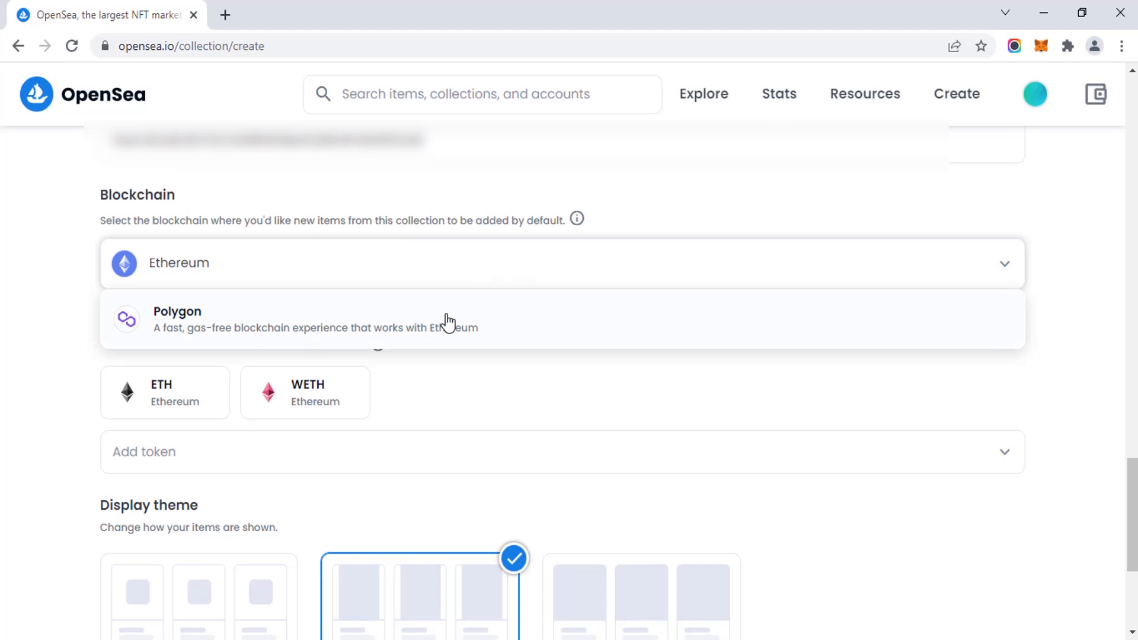
pyautogui.moveTo(410, 333)
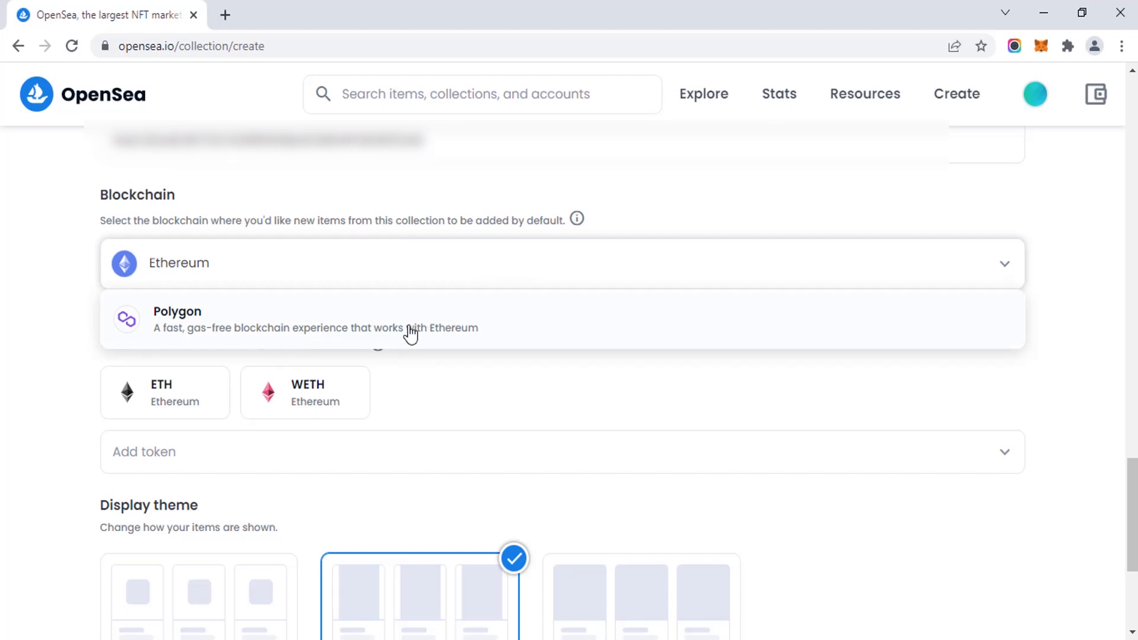
pyautogui.moveTo(438, 348)
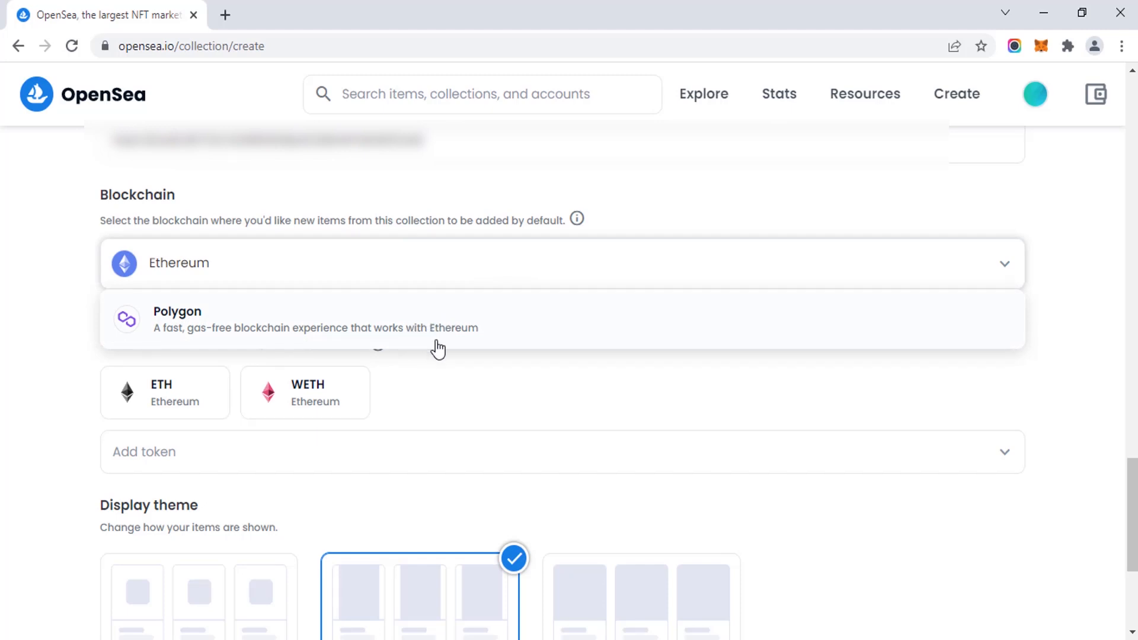
pyautogui.moveTo(450, 329)
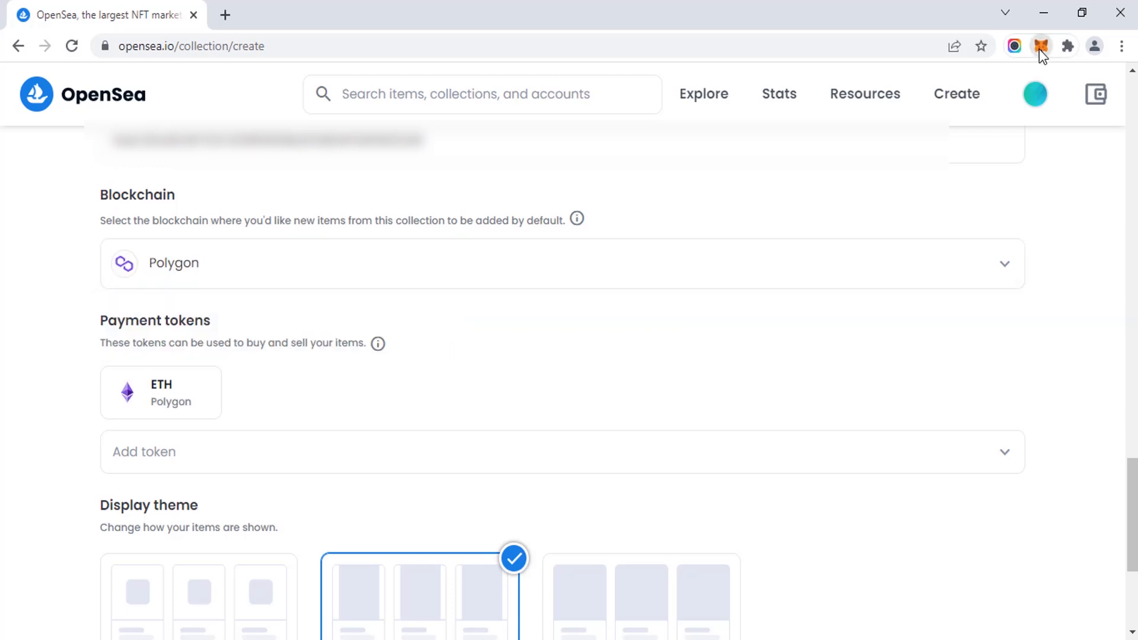
pyautogui.click(1041, 45)
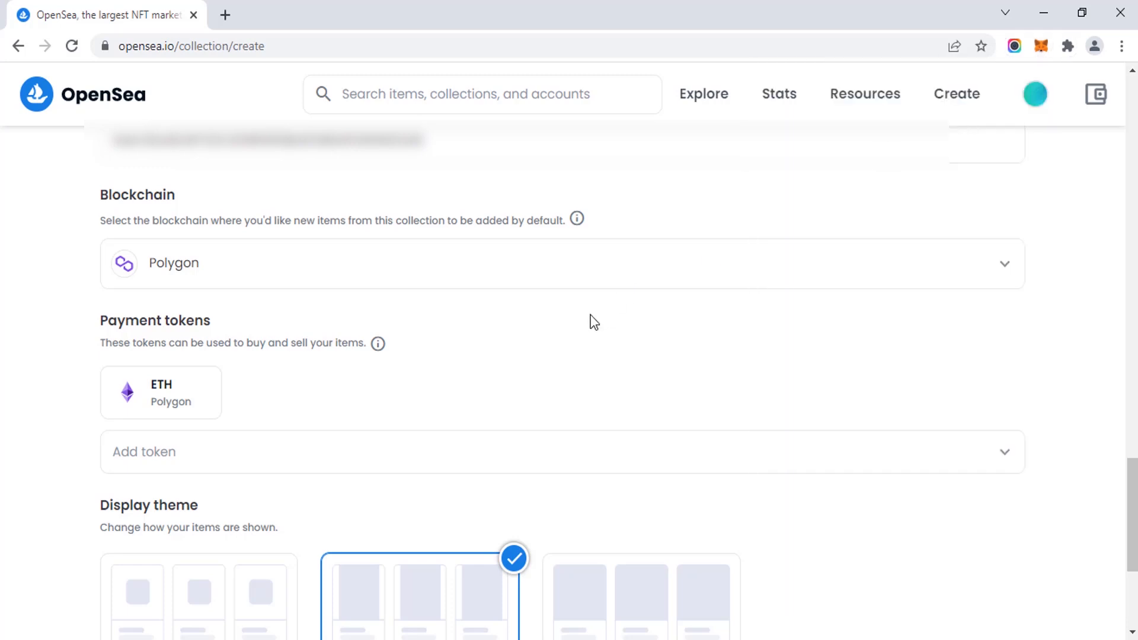
pyautogui.scroll(-3)
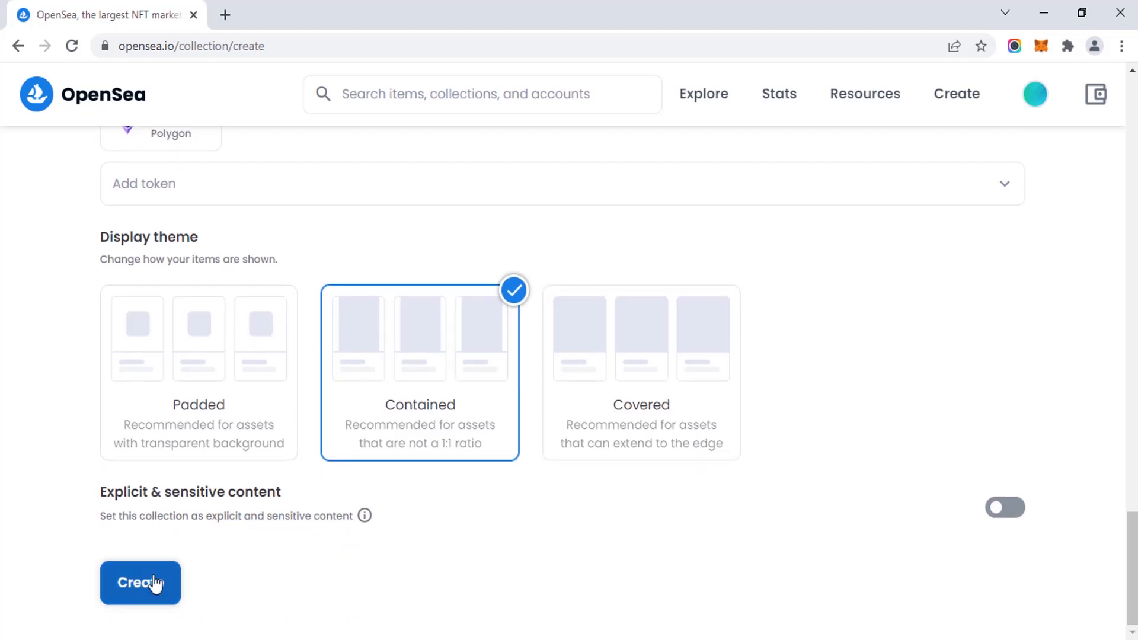
# Create the collection, then upload NFT Tutorial.jpg as the new item's artwork.
pyautogui.click(140, 582)
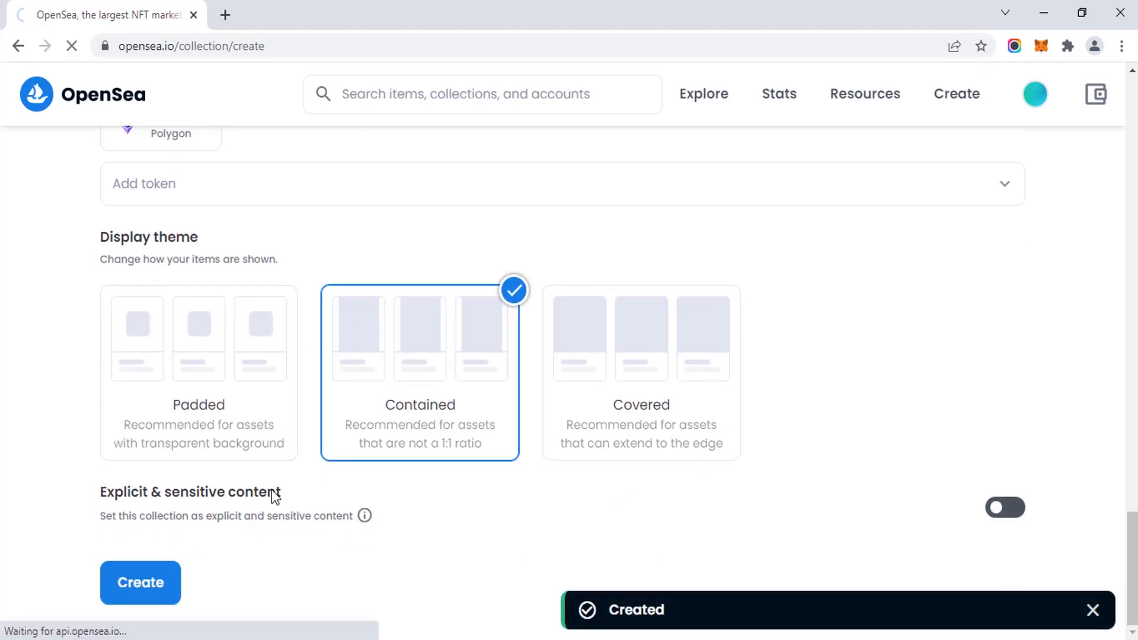
pyautogui.click(140, 583)
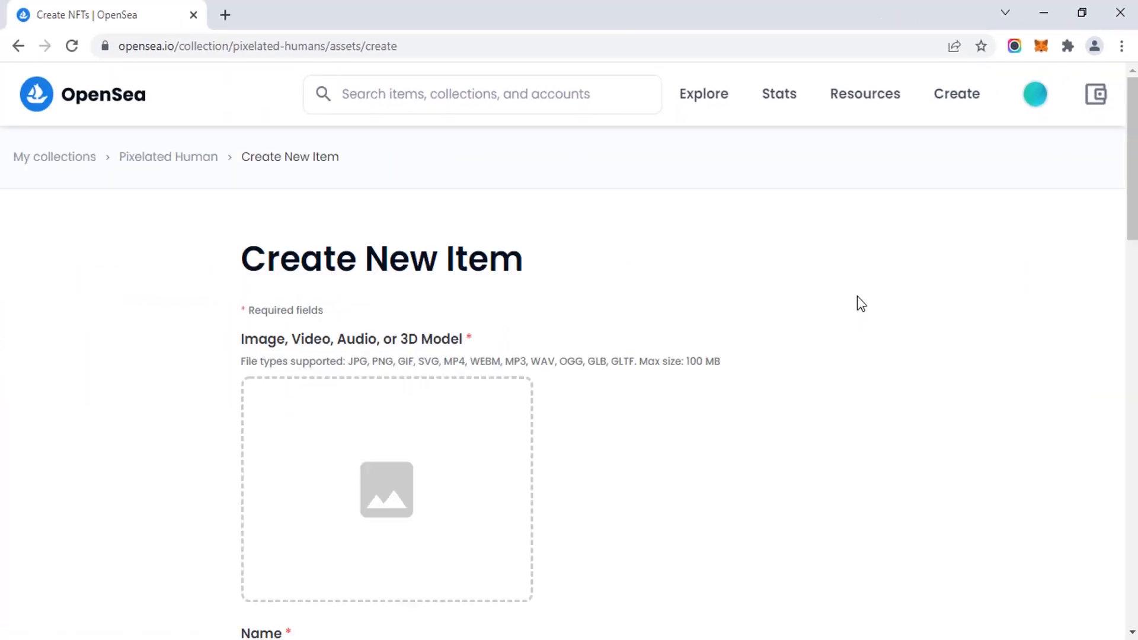
pyautogui.click(386, 488)
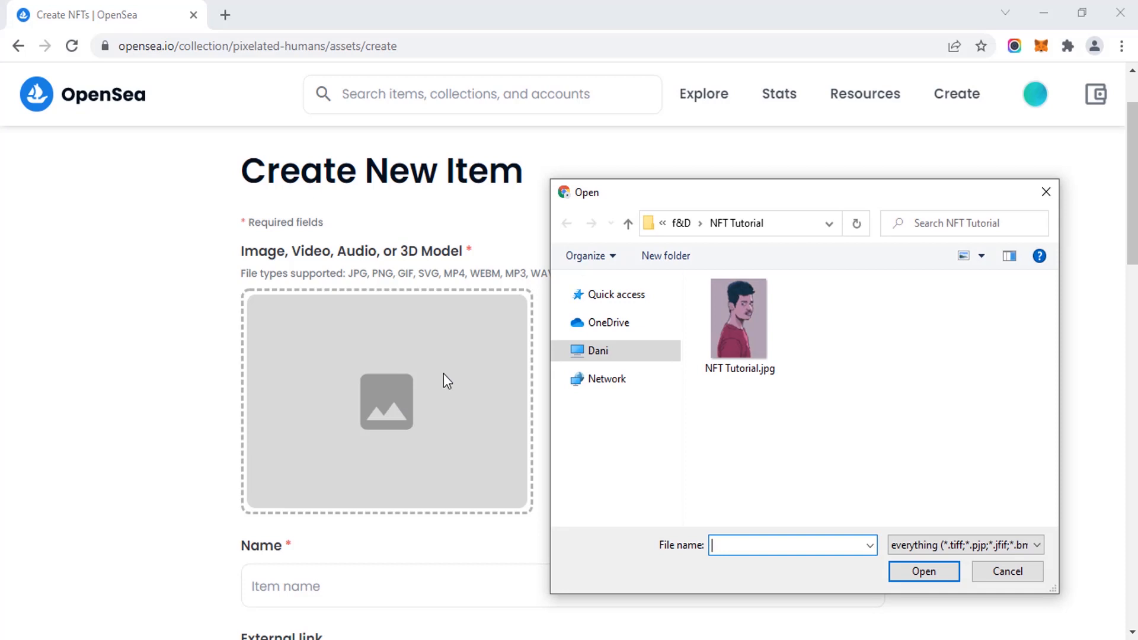
pyautogui.moveTo(739, 316)
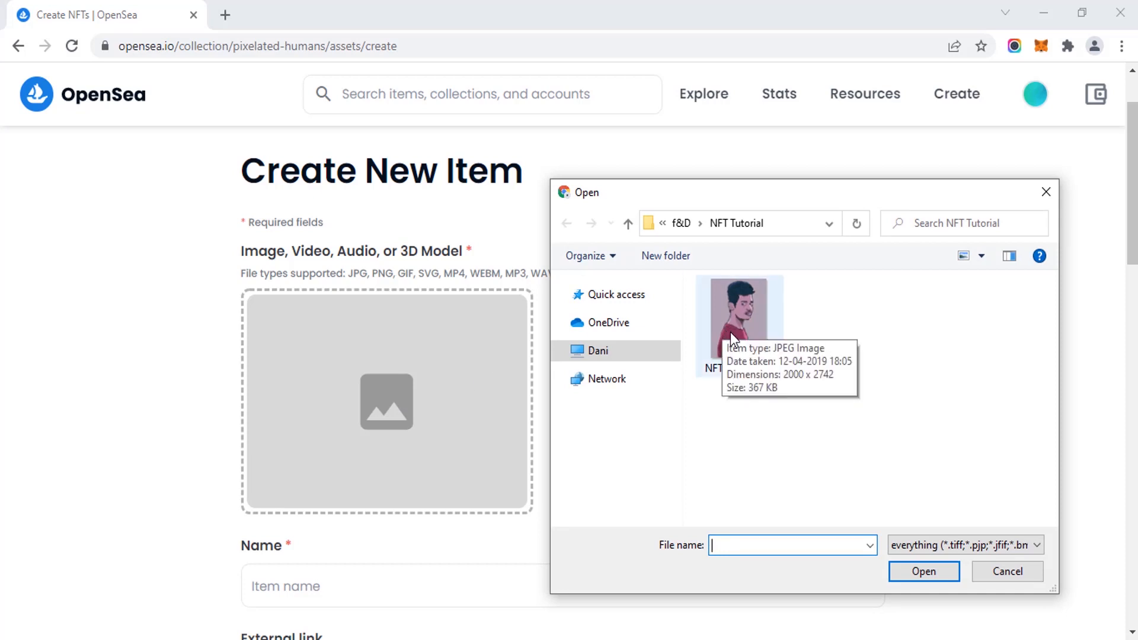
pyautogui.doubleClick(739, 314)
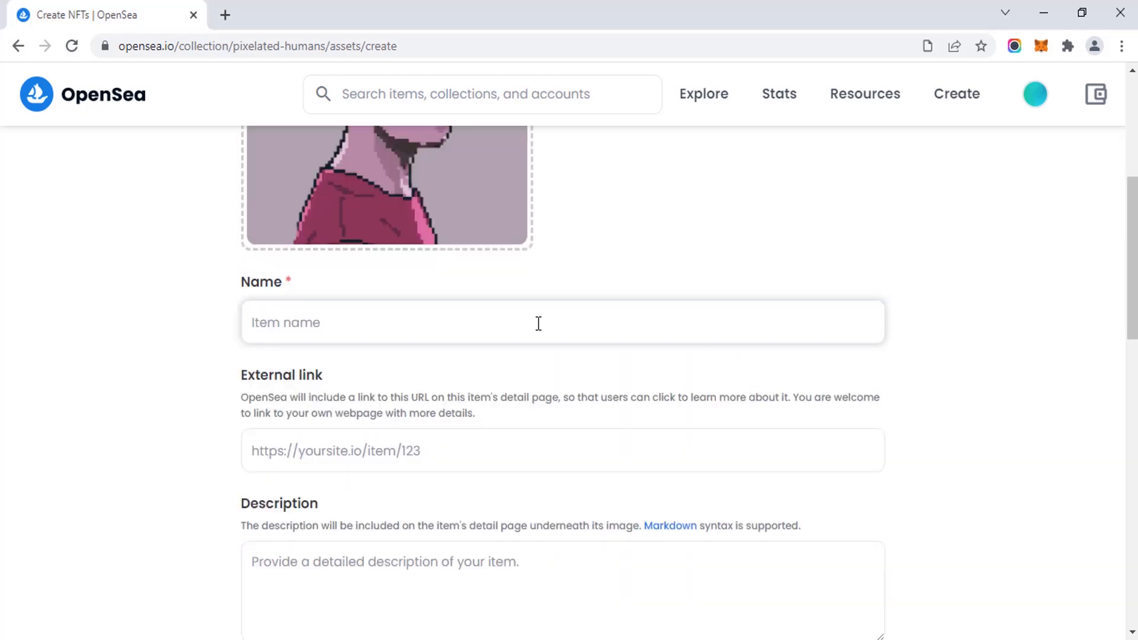
# Enter 'Pixelated Human #1' as the item description and scroll down to Supply and Blockchain.
pyautogui.write('Pixelated Human #1')
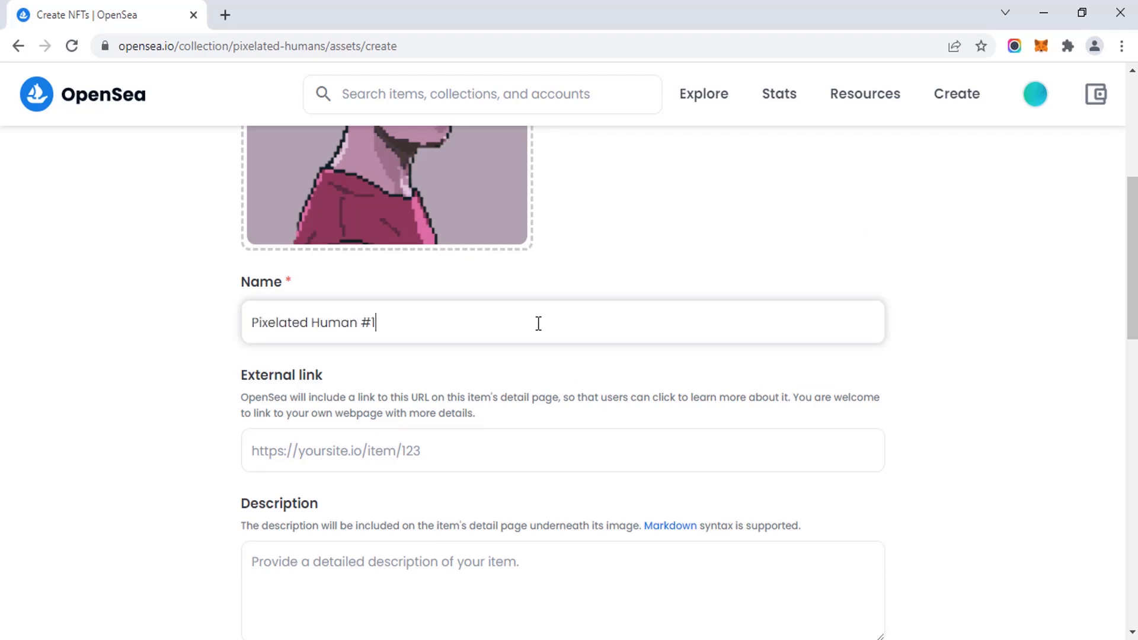
pyautogui.scroll(-3)
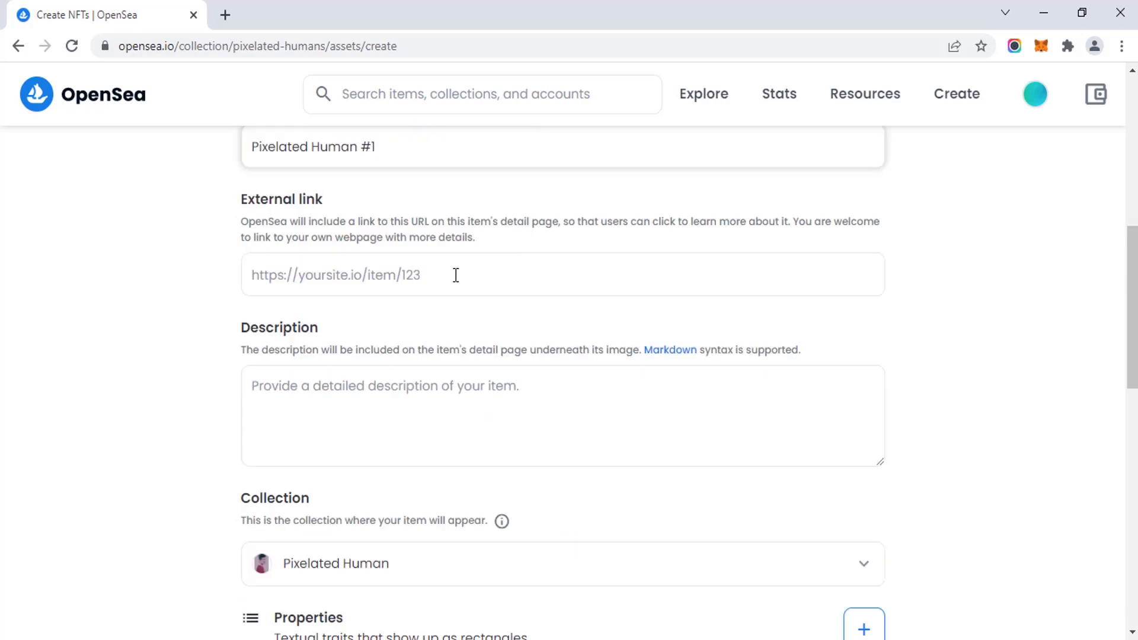
pyautogui.moveTo(415, 399)
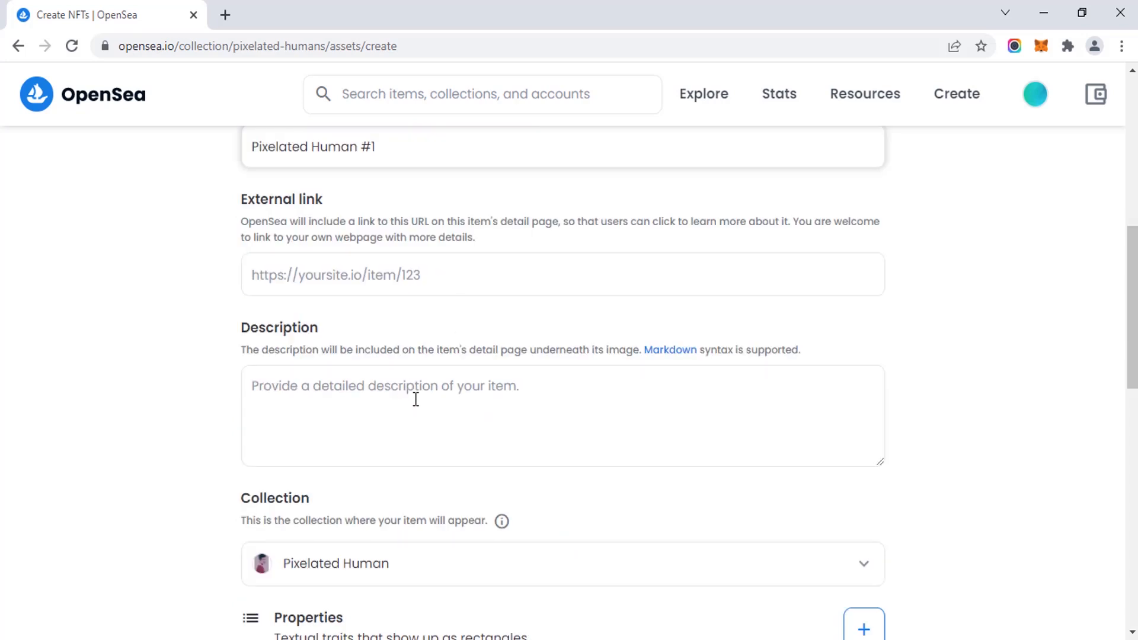
pyautogui.write('Pixelated Human #1')
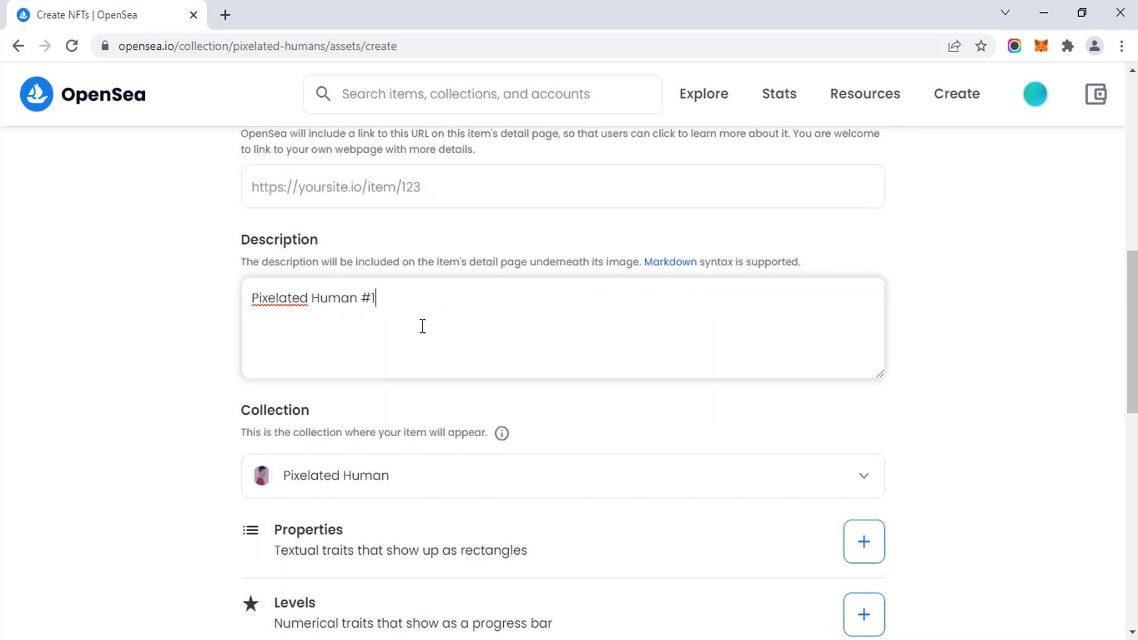
pyautogui.scroll(-3)
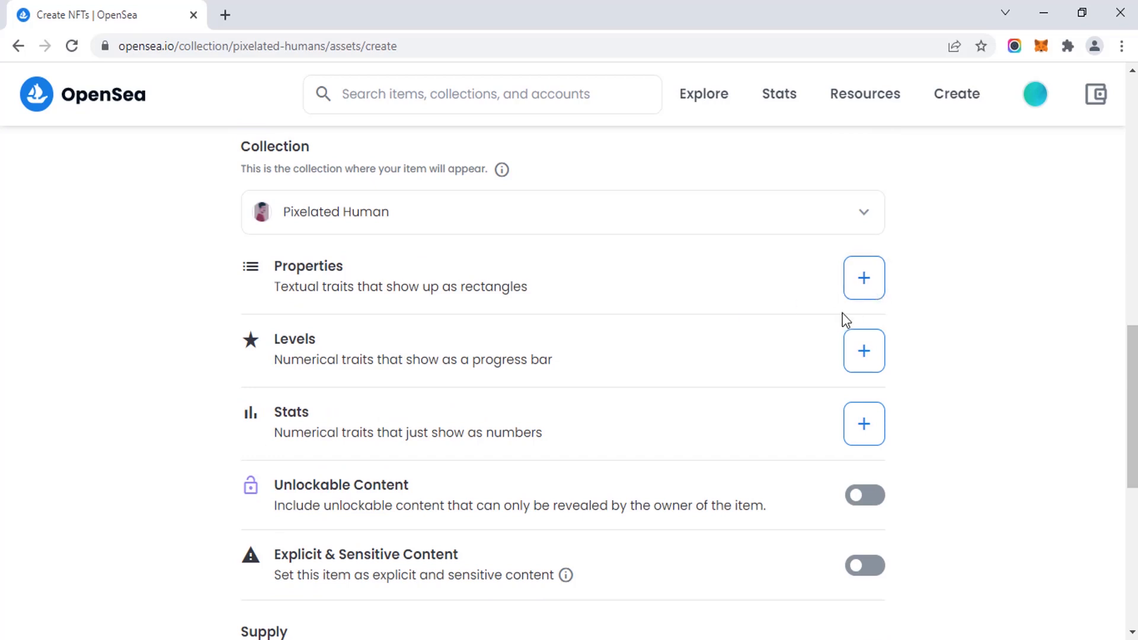
pyautogui.moveTo(863, 350)
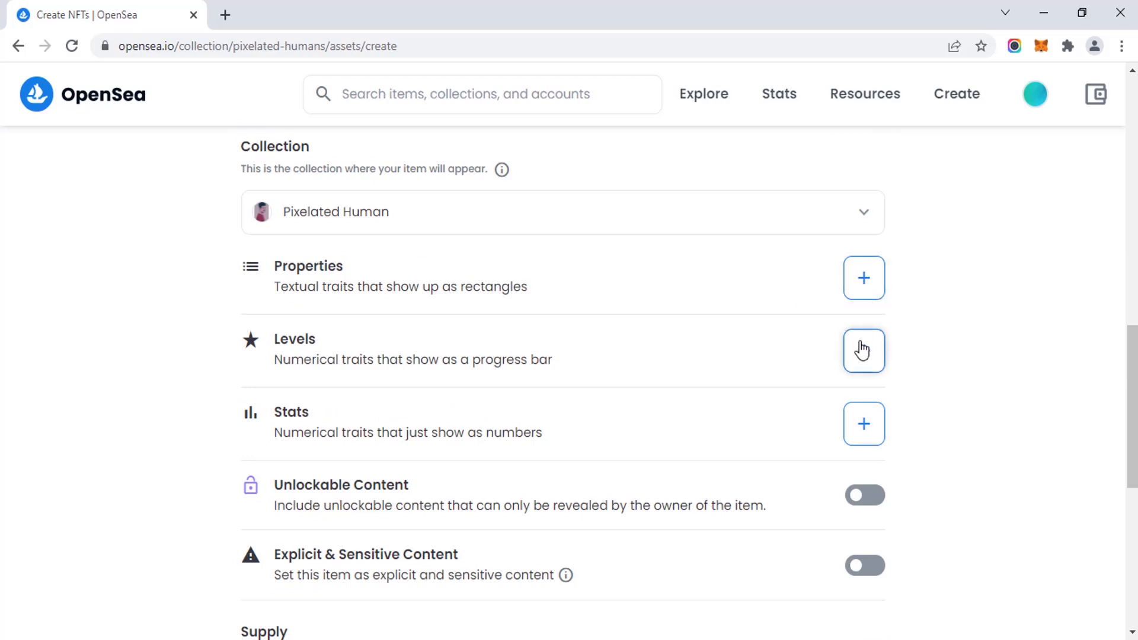
pyautogui.moveTo(863, 423)
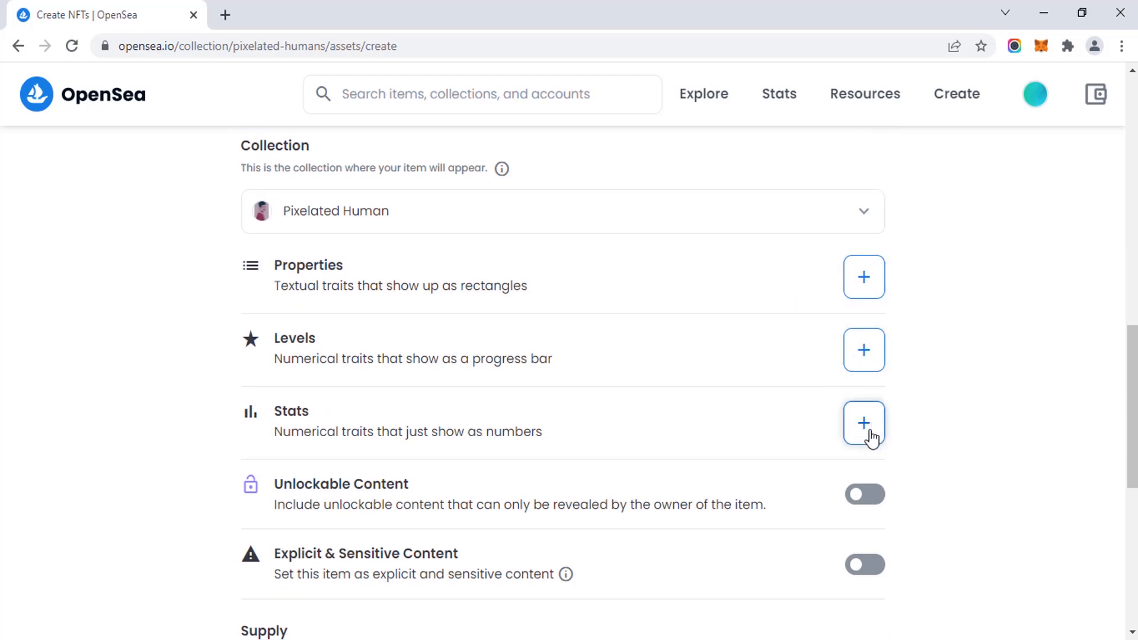
pyautogui.scroll(-3)
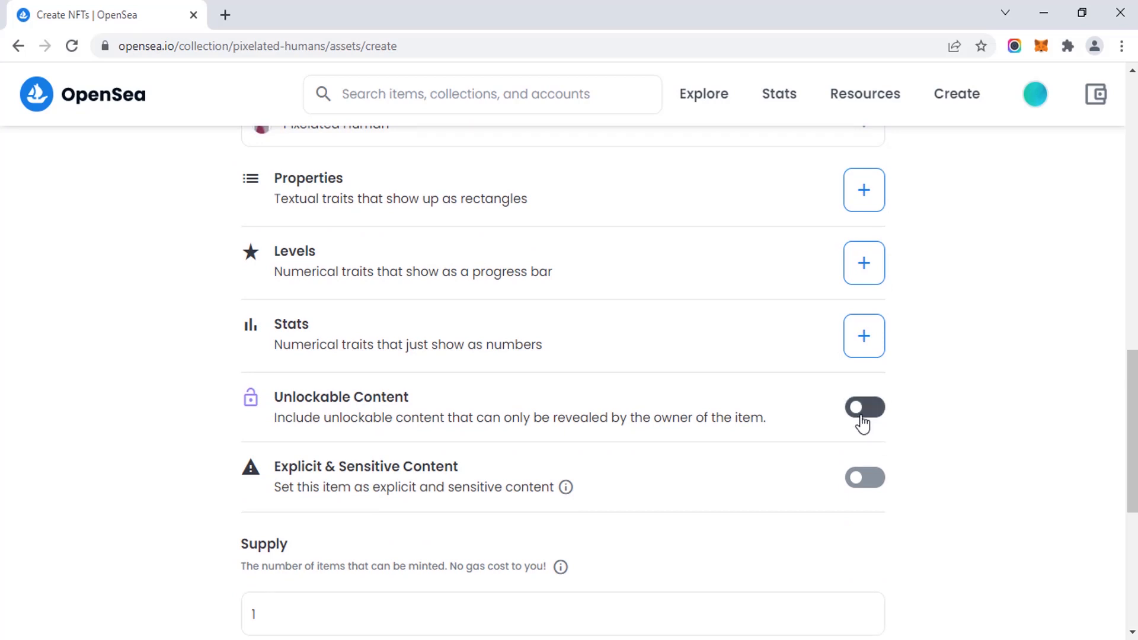
pyautogui.scroll(-3)
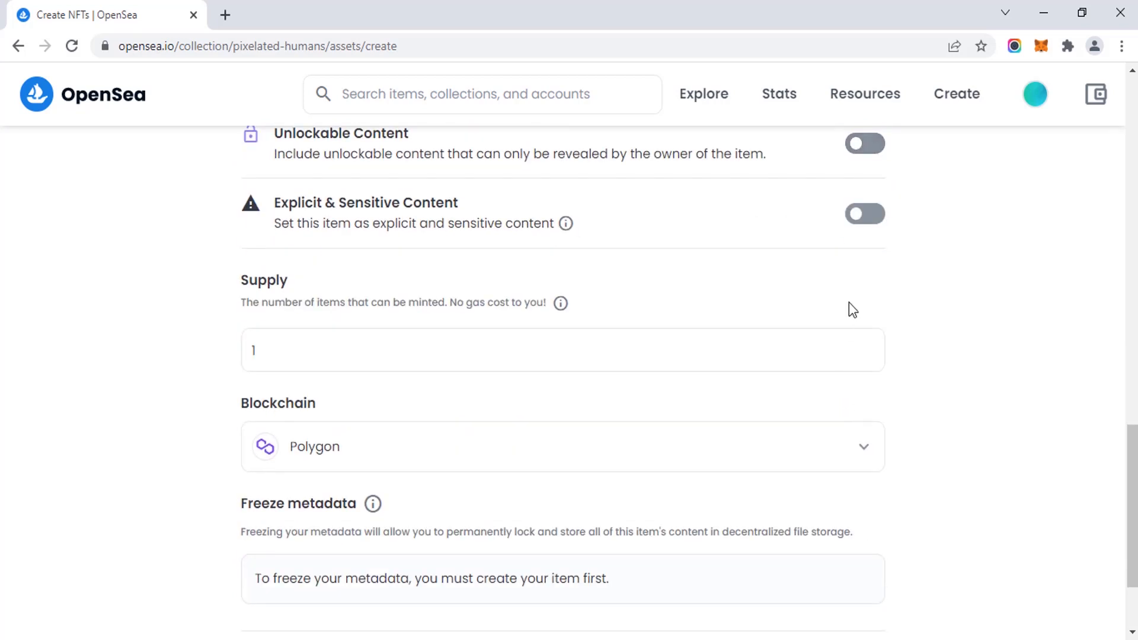
pyautogui.scroll(-3)
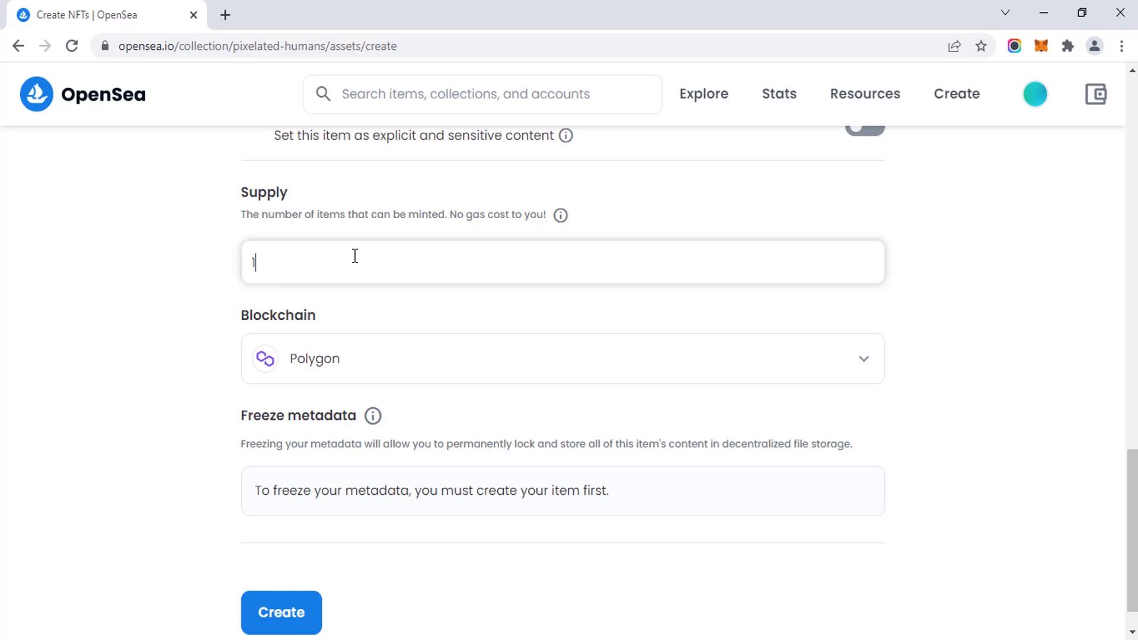
# Create the Pixelated Human #1 NFT and dismiss the 'You created' confirmation.
pyautogui.click(281, 612)
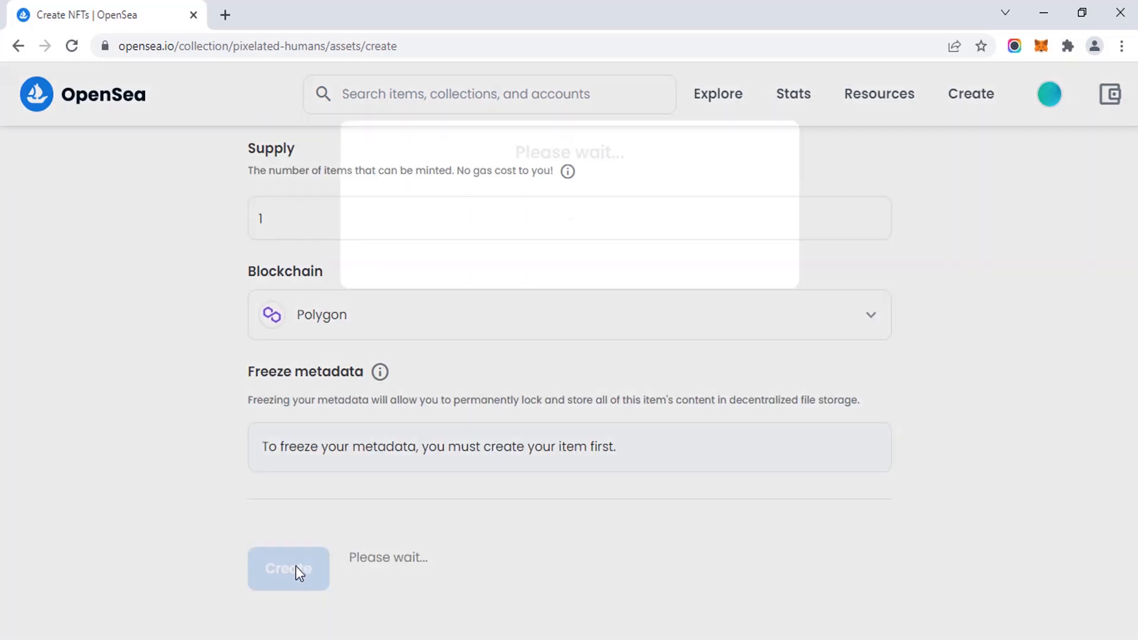
pyautogui.click(288, 568)
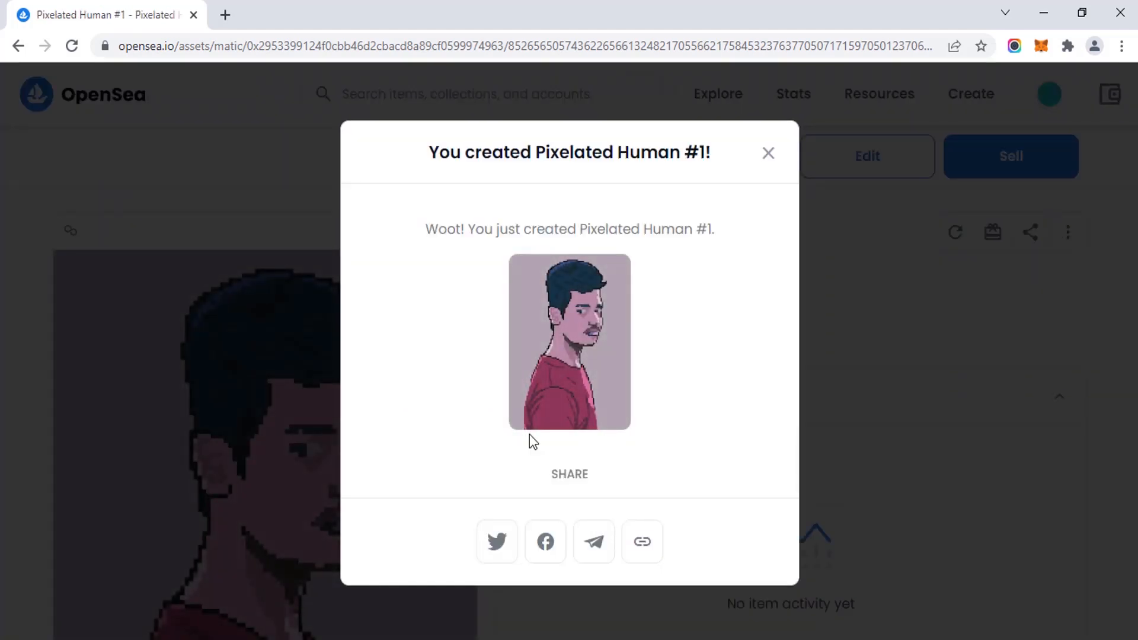
pyautogui.moveTo(760, 136)
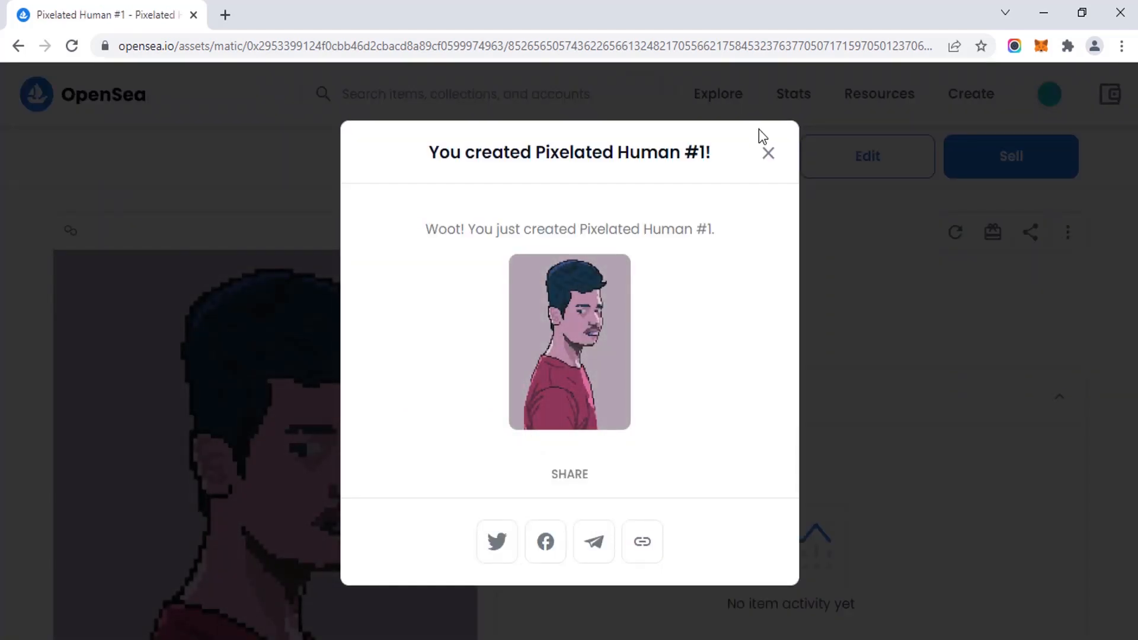
pyautogui.click(768, 153)
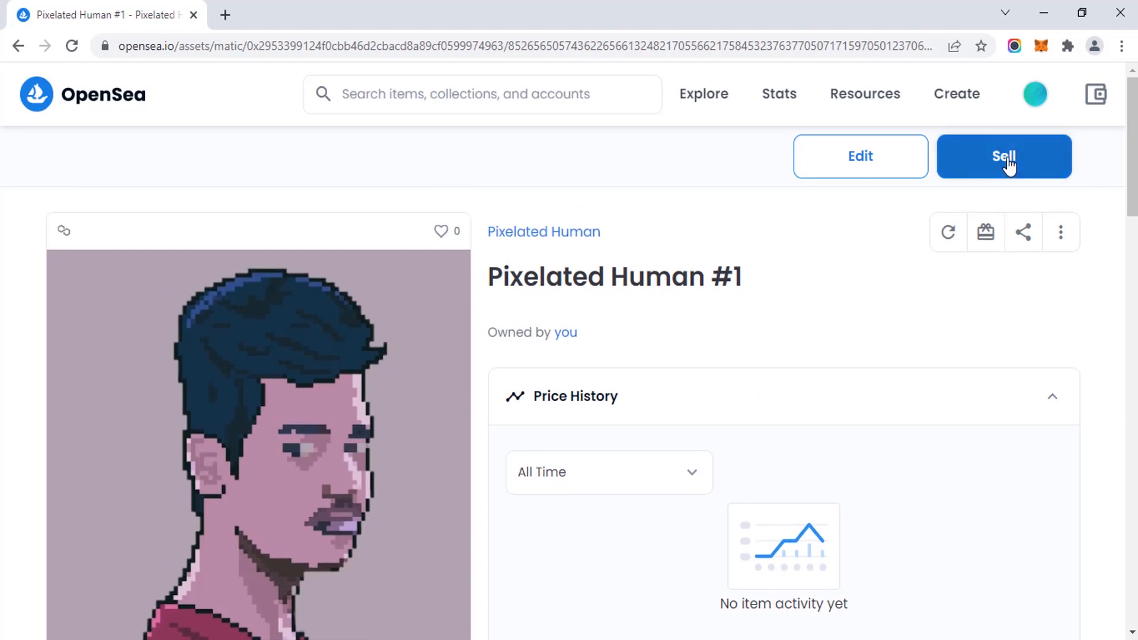
# Enter a 0.0007 ETH sale price and review the 7-day duration and fees.
pyautogui.click(1003, 156)
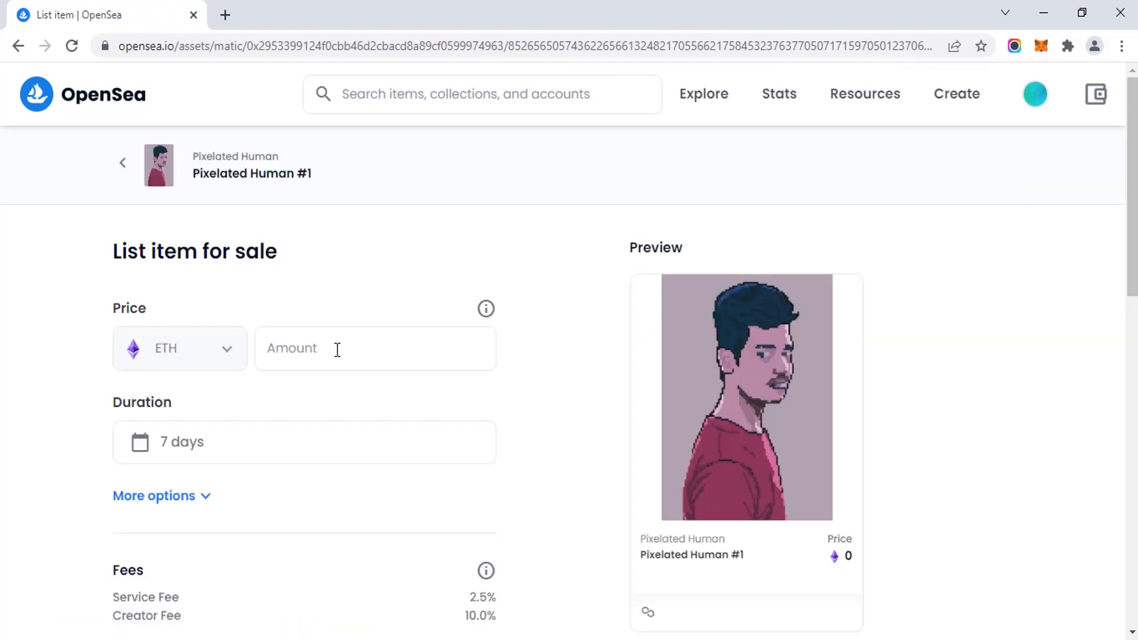
pyautogui.write('0.')
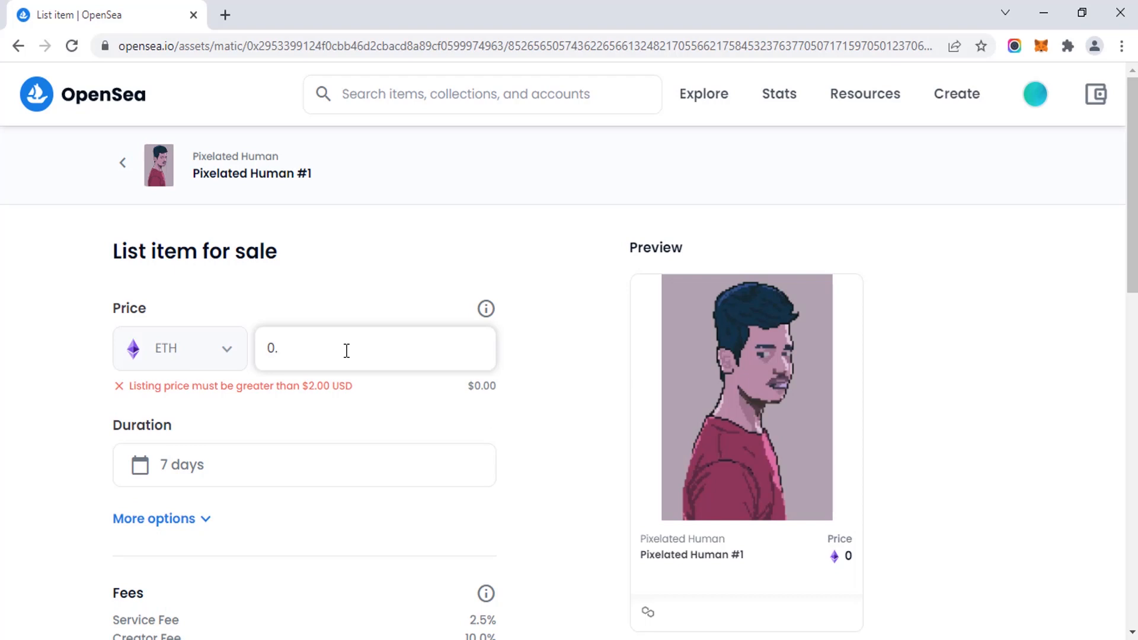
pyautogui.write('0.0007')
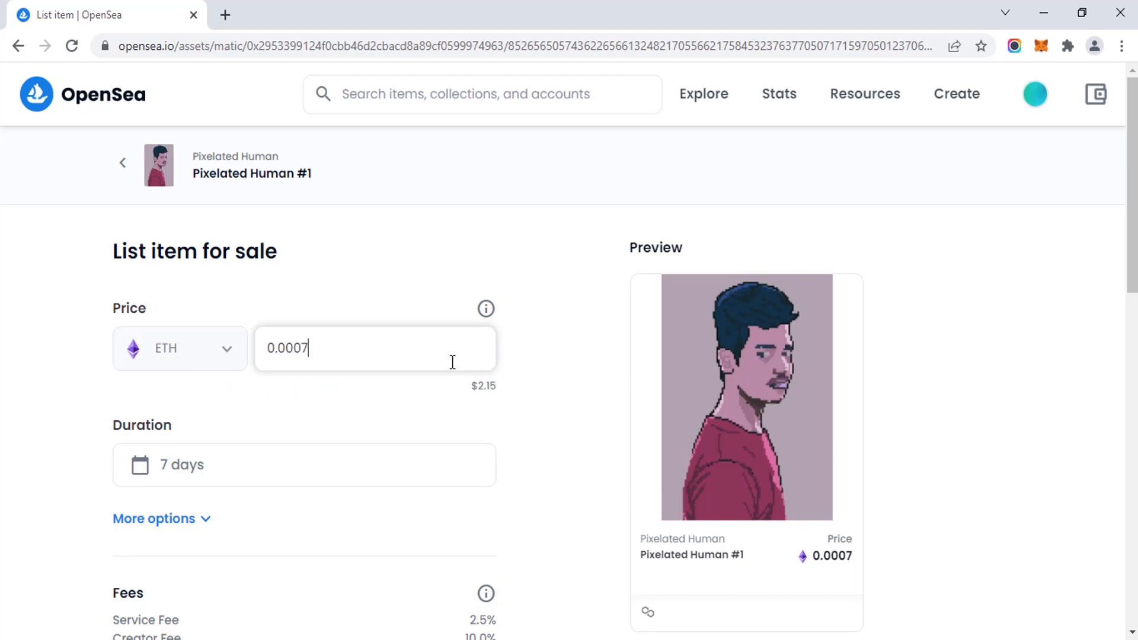
pyautogui.moveTo(472, 398)
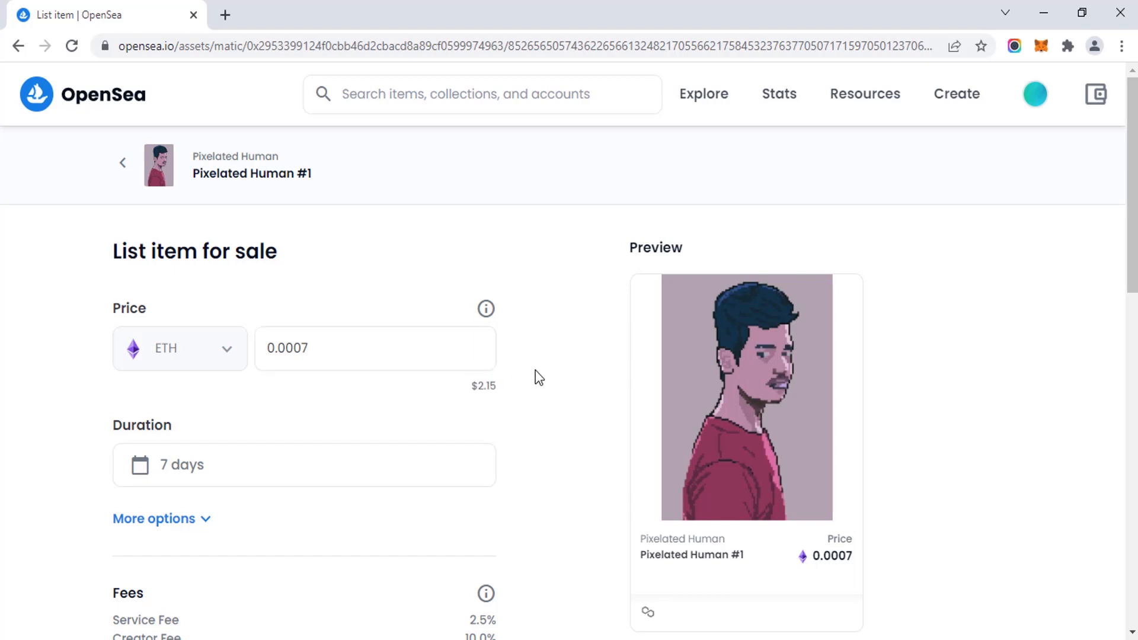
pyautogui.scroll(-3)
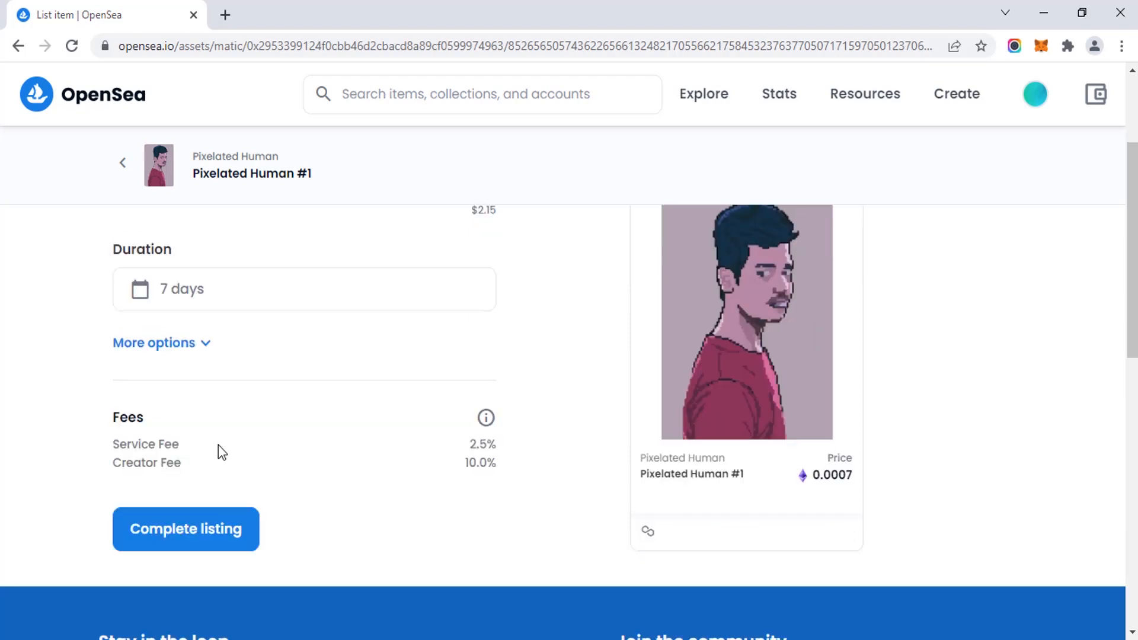
pyautogui.moveTo(485, 417)
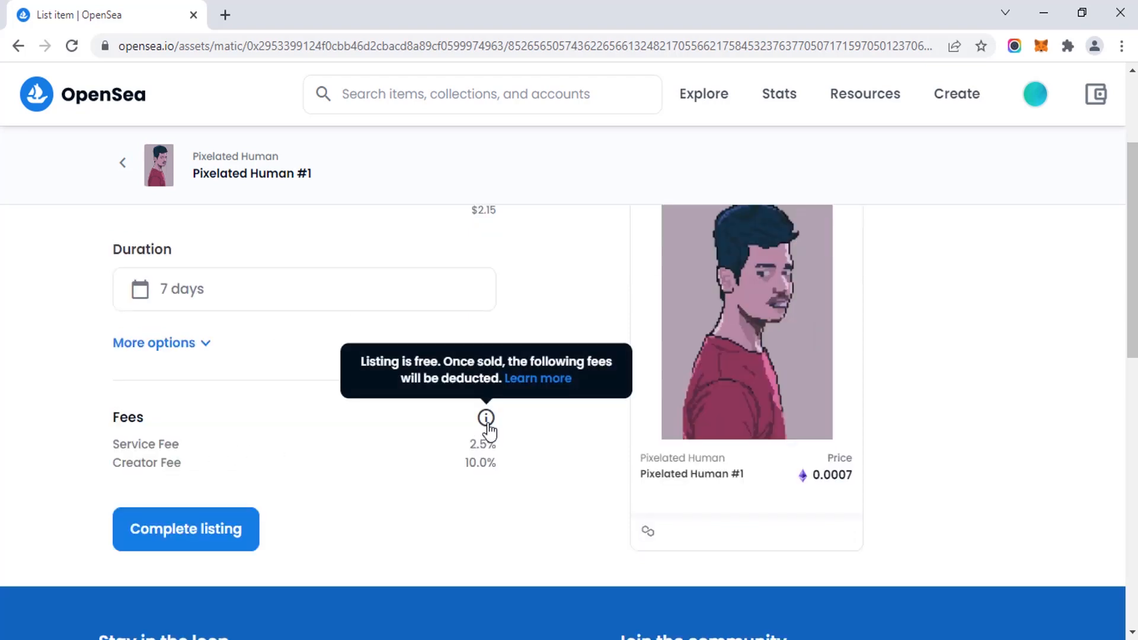
pyautogui.moveTo(479, 439)
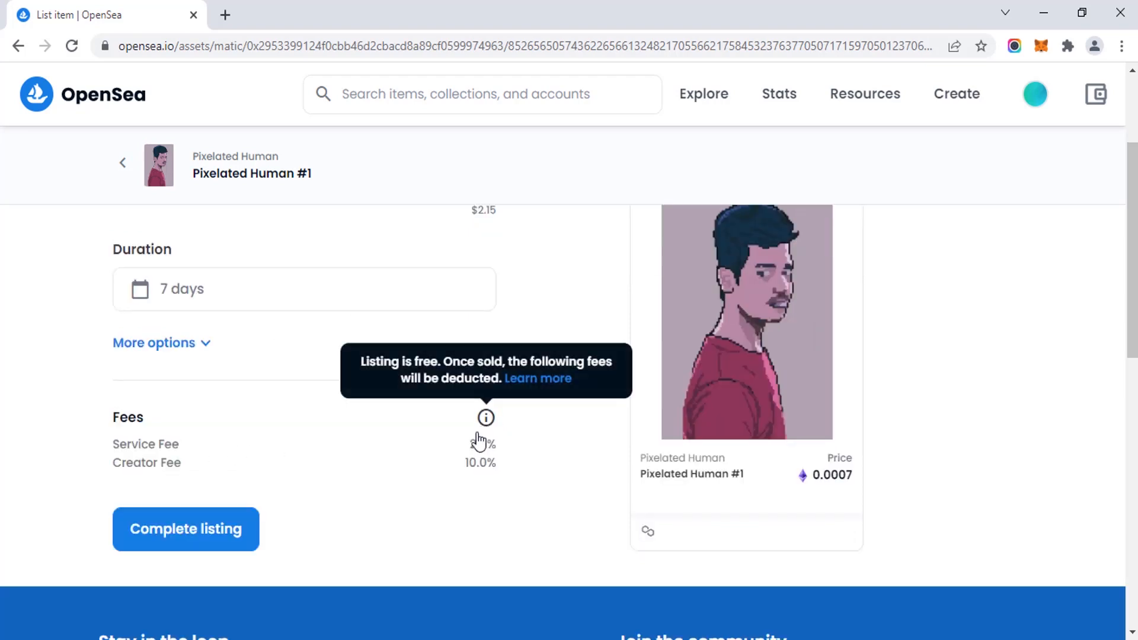
pyautogui.moveTo(456, 463)
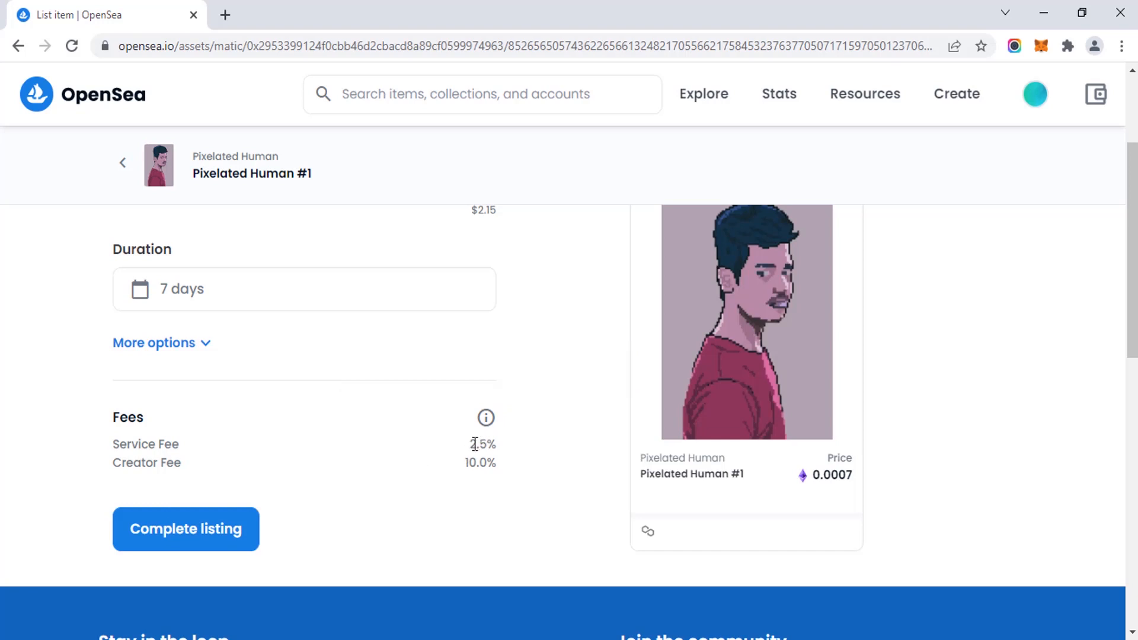
pyautogui.scroll(-3)
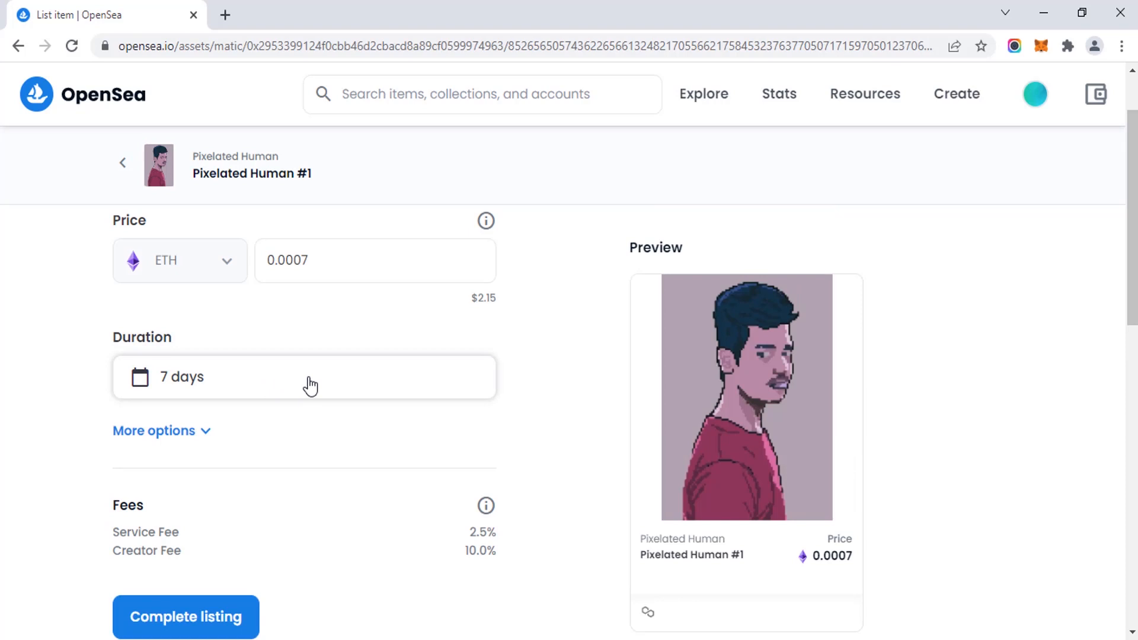
pyautogui.scroll(-3)
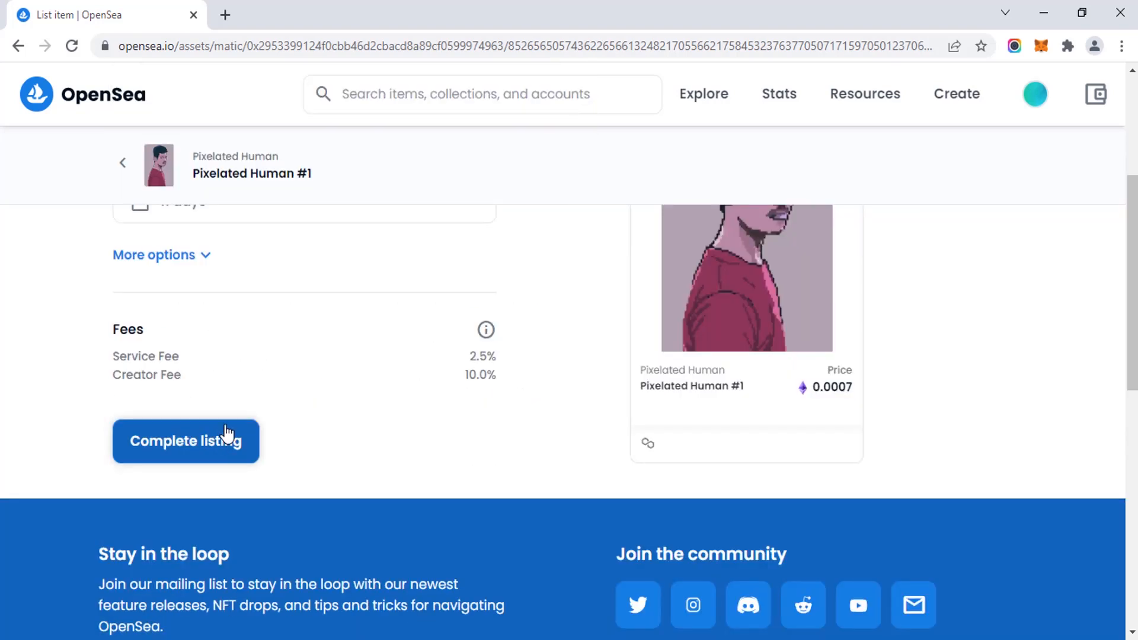
# Complete the listing, unlock the currency, sign in MetaMask, and dismiss the 'listed' dialog.
pyautogui.click(186, 440)
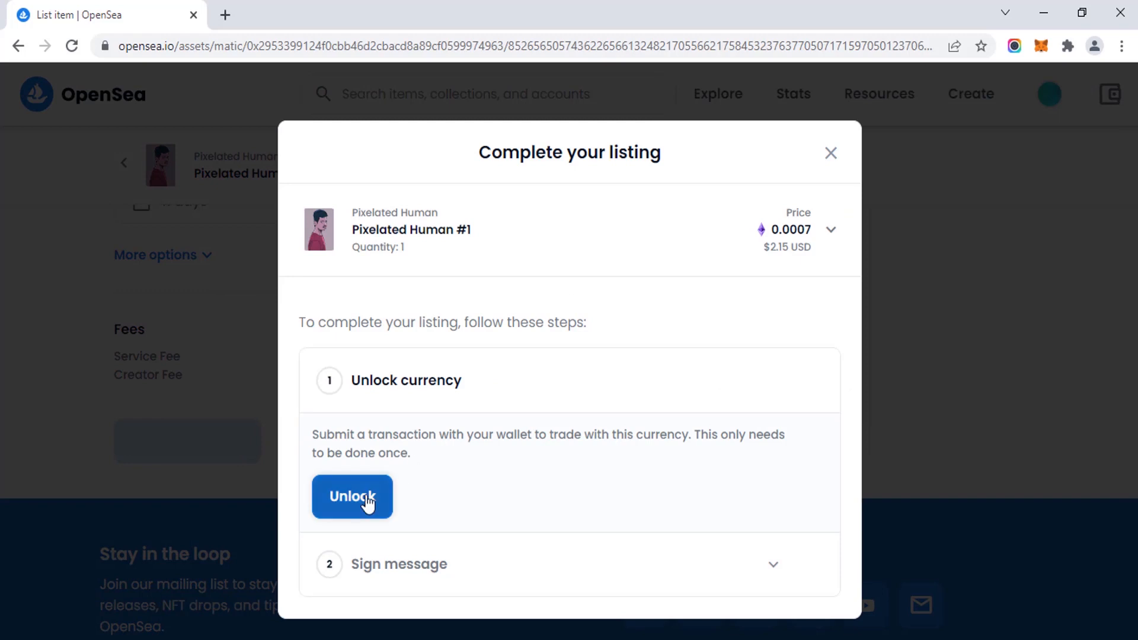
pyautogui.click(352, 497)
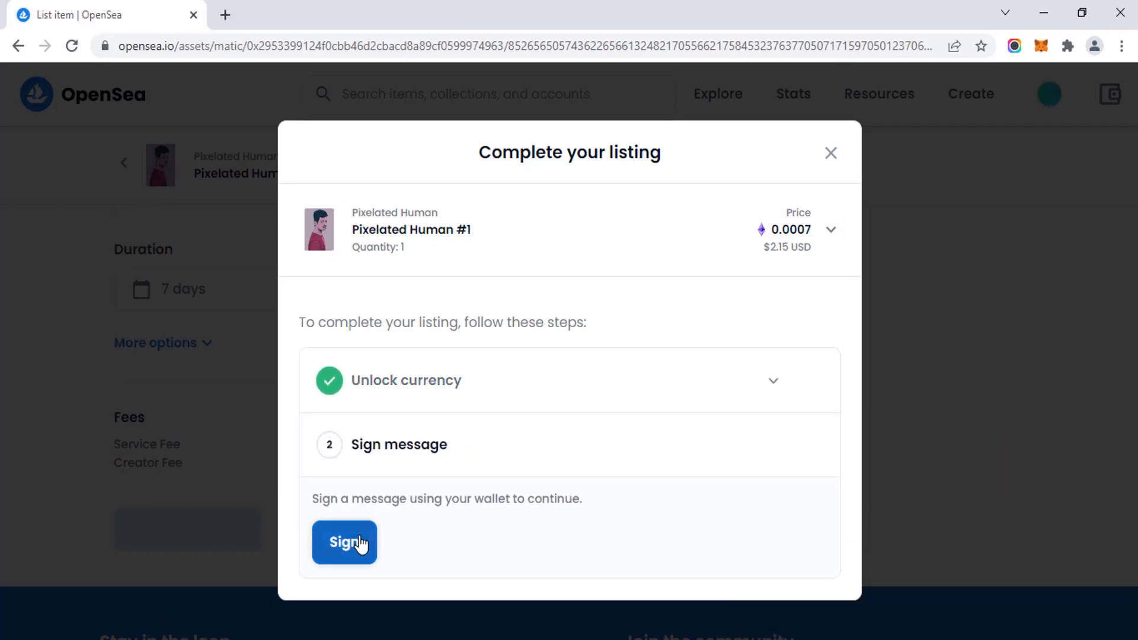
pyautogui.click(344, 542)
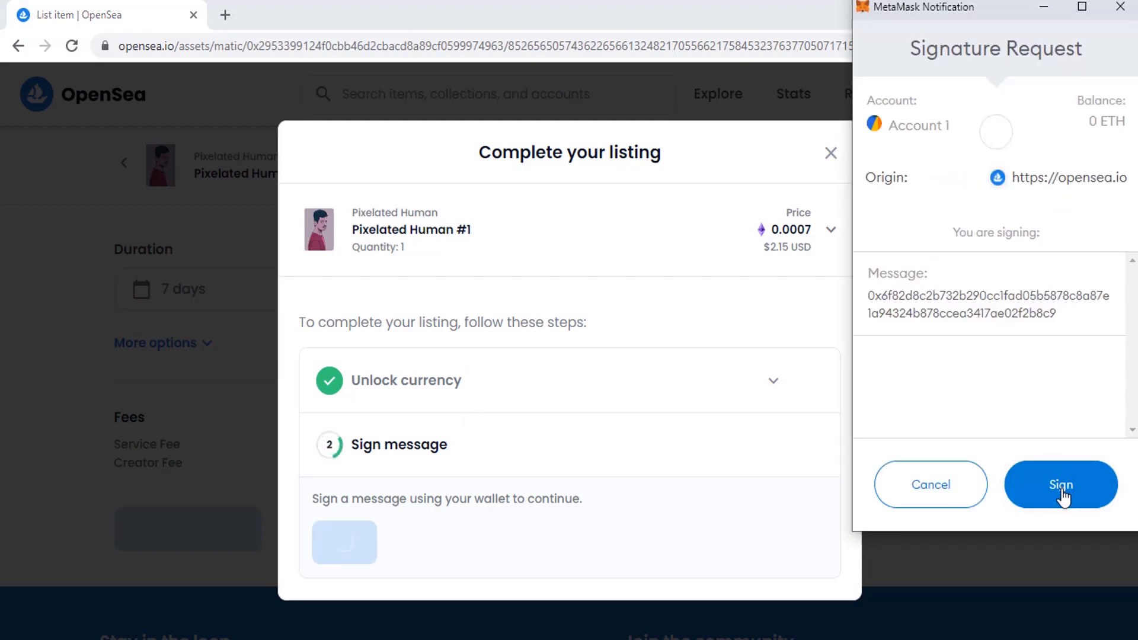
pyautogui.click(1060, 485)
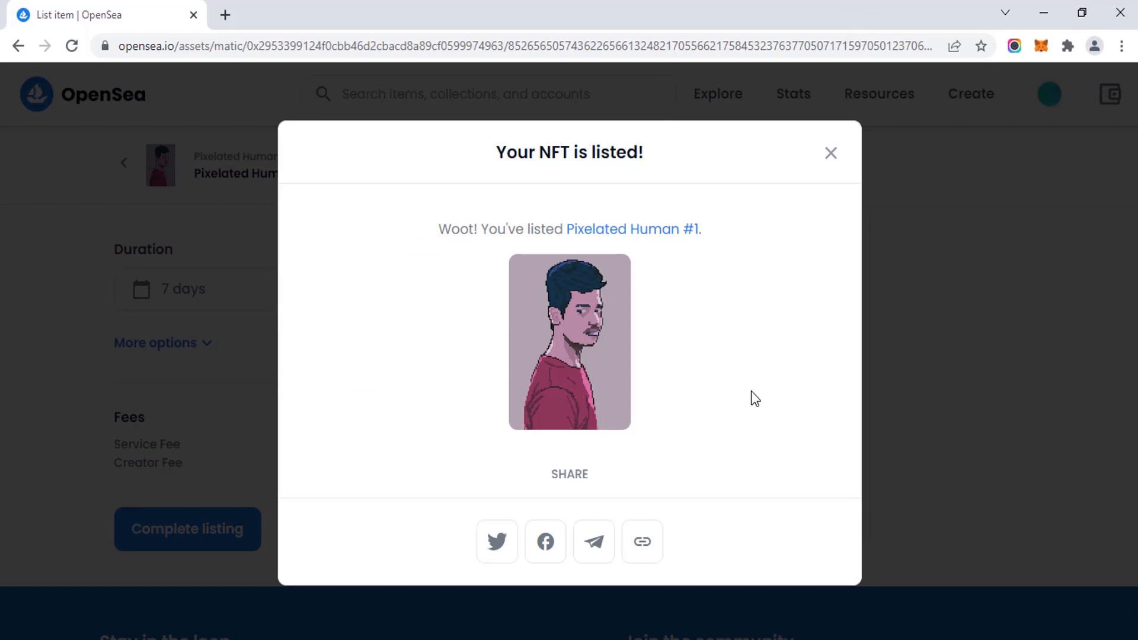
pyautogui.moveTo(831, 157)
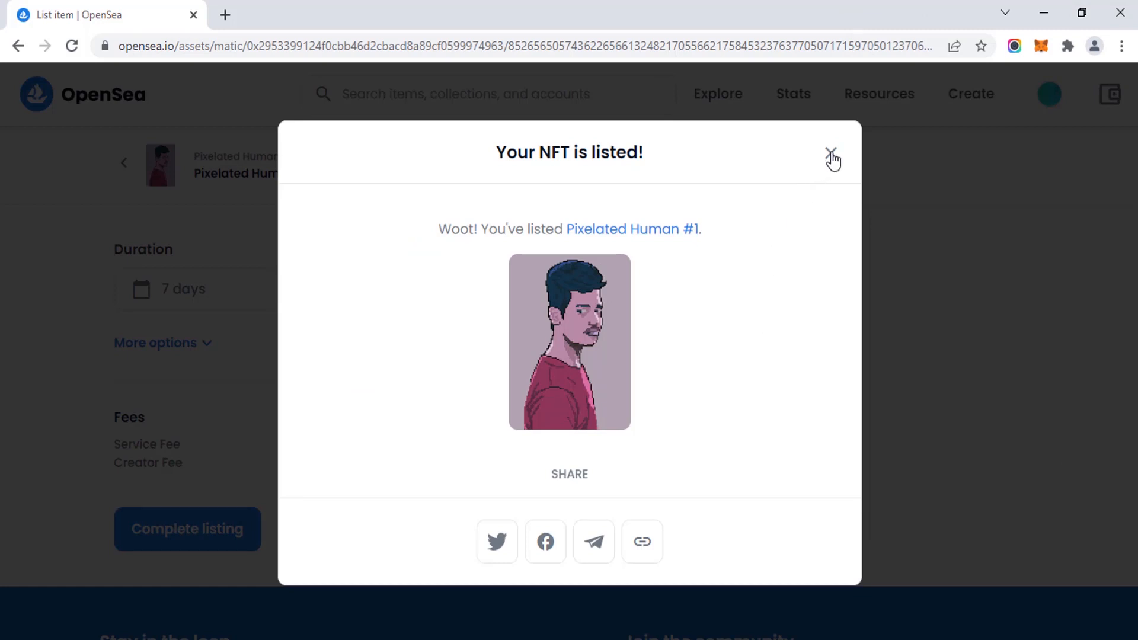
pyautogui.click(832, 158)
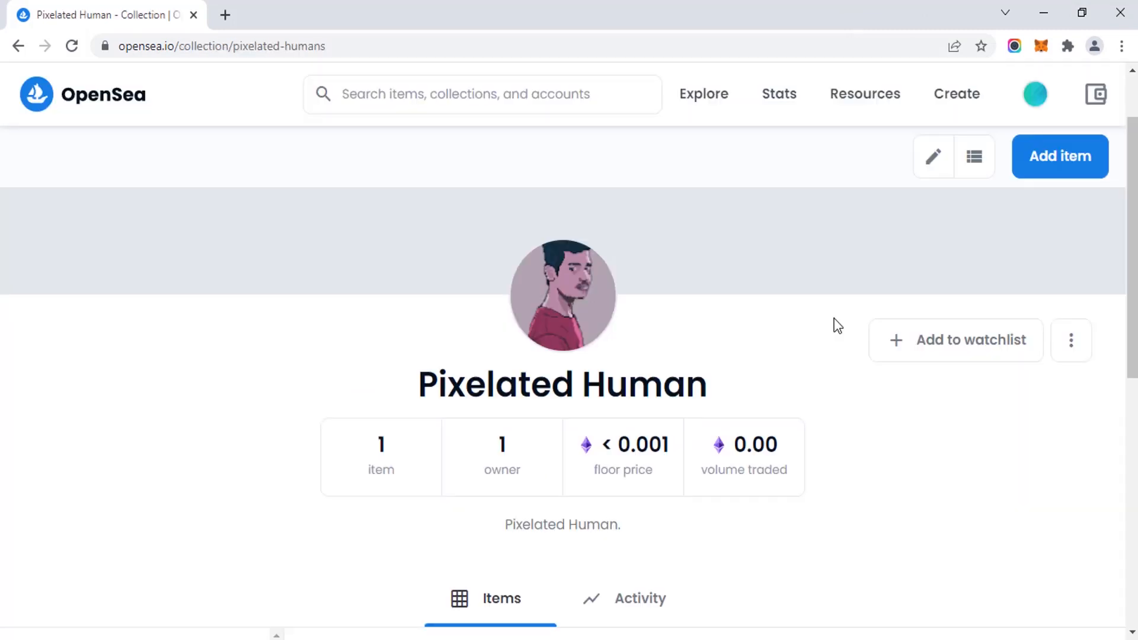